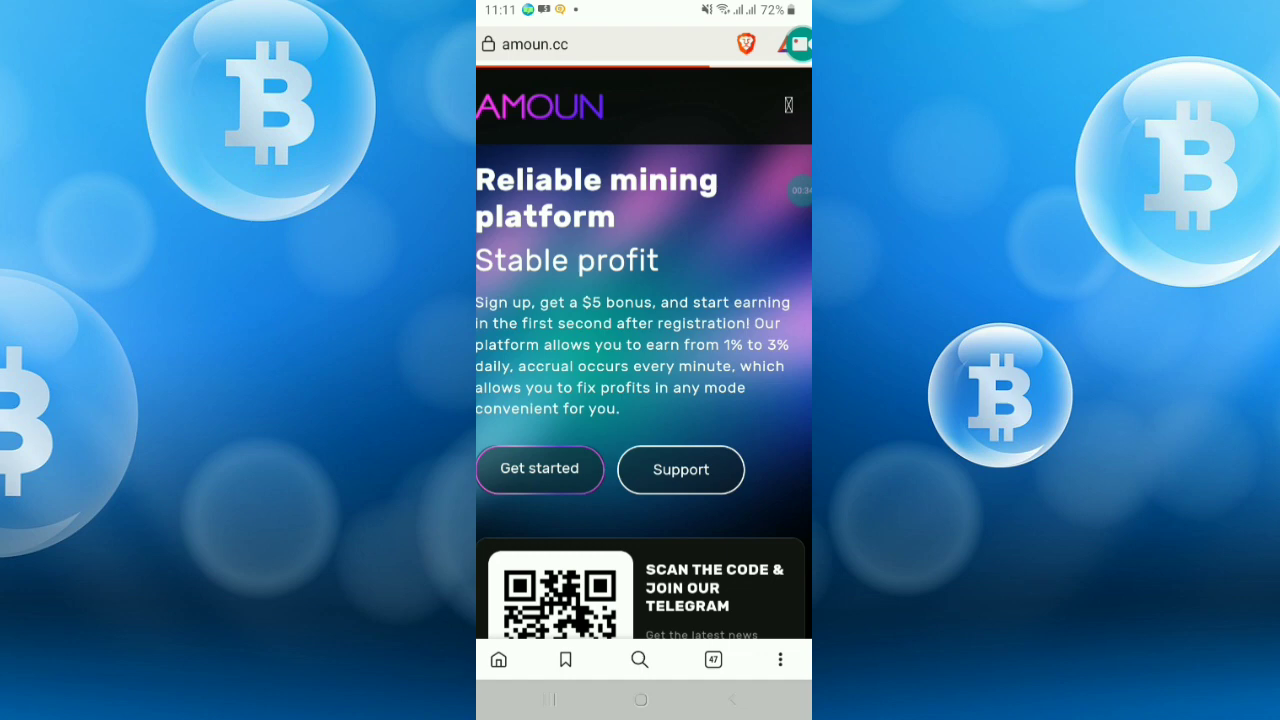
# - Enter the account area to reach the mining dashboard showing 145 Gh/s SHA-256
pyautogui.click(539, 469)
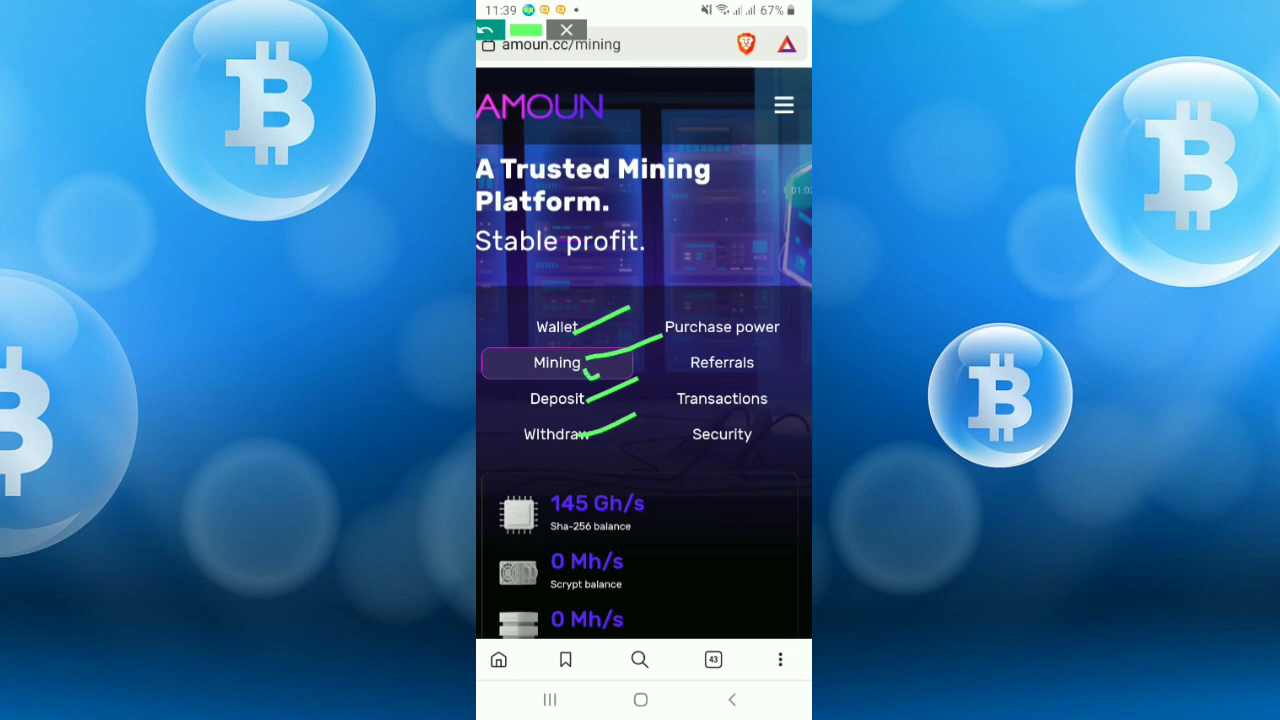
pyautogui.click(556, 362)
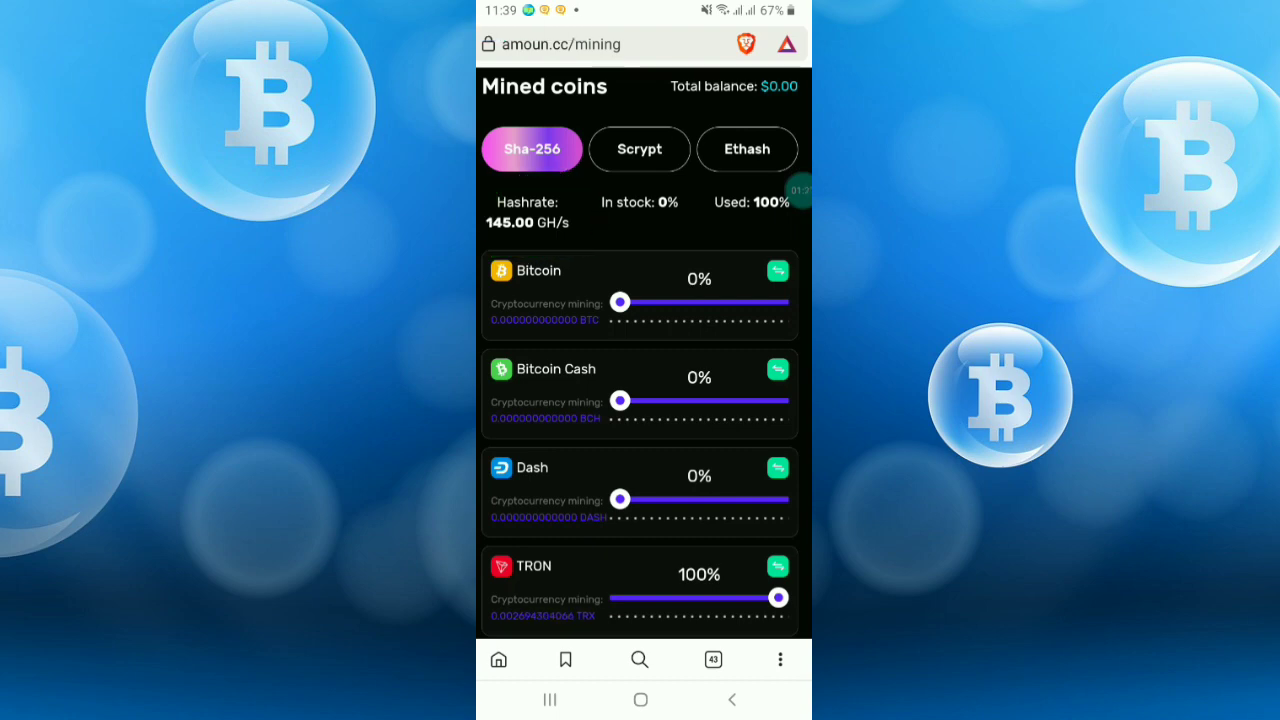
pyautogui.click(639, 149)
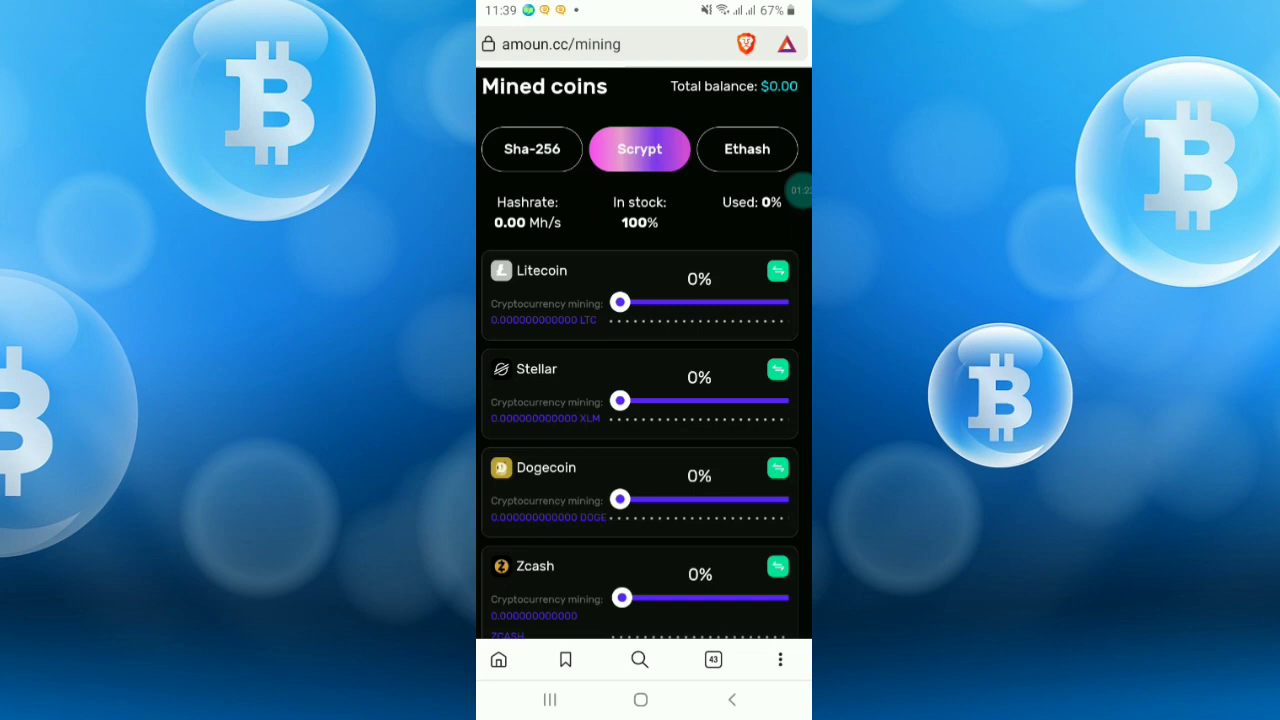
pyautogui.click(746, 149)
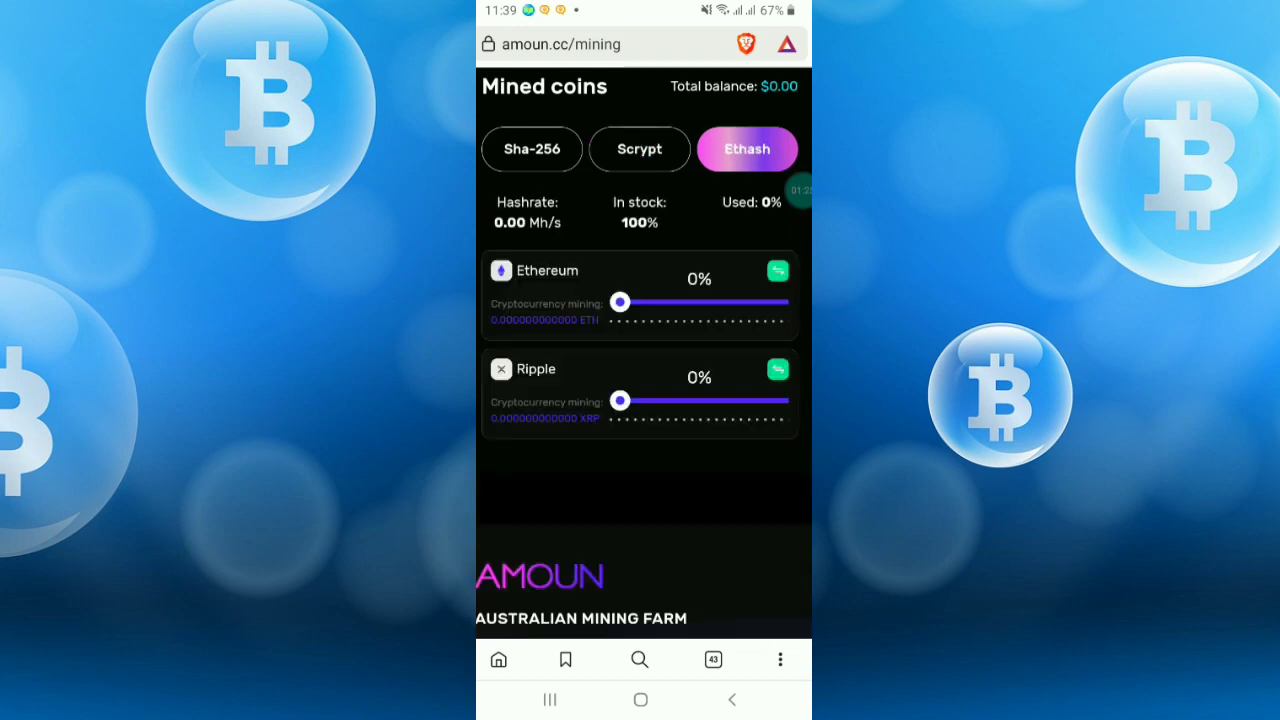
pyautogui.click(639, 149)
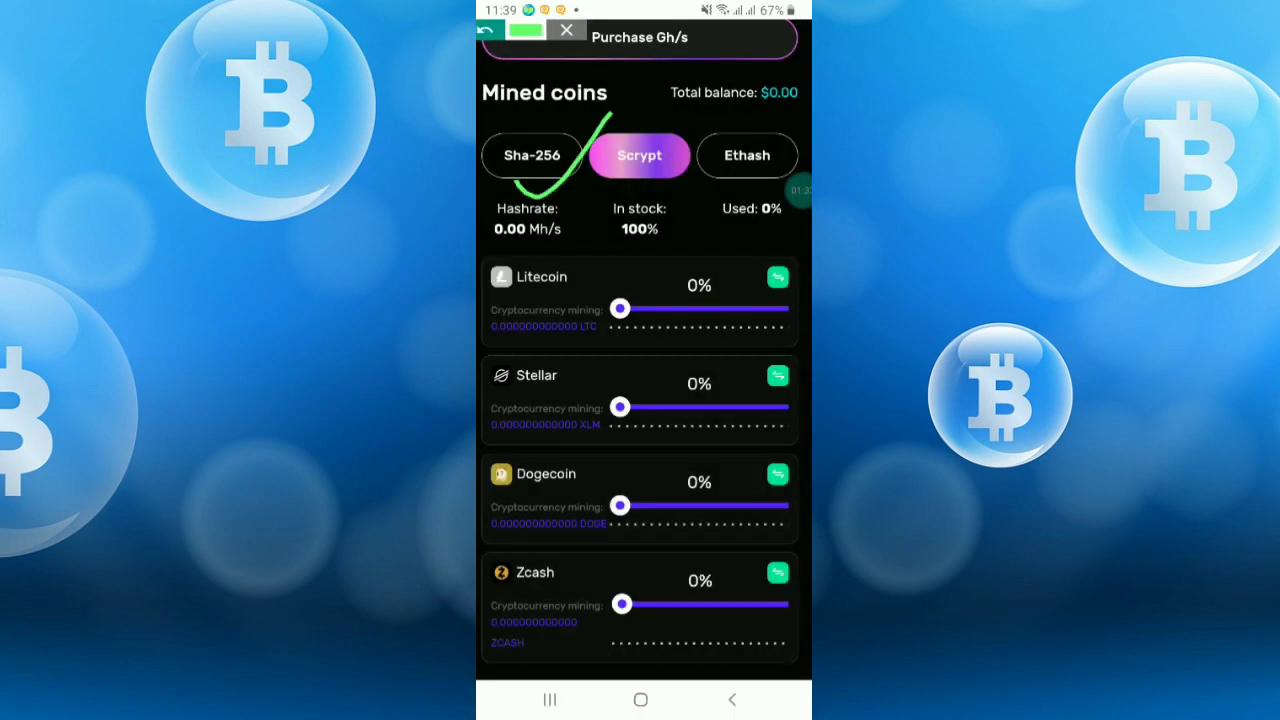
pyautogui.click(532, 155)
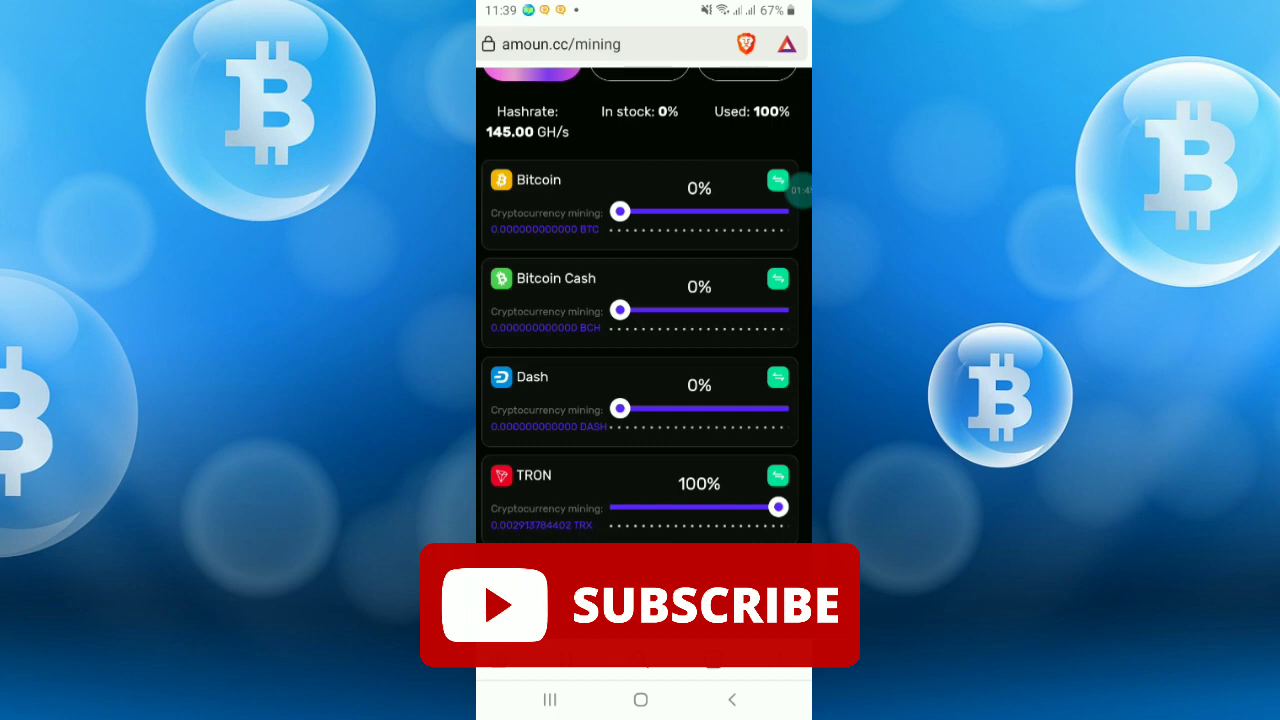
pyautogui.scroll(-3)
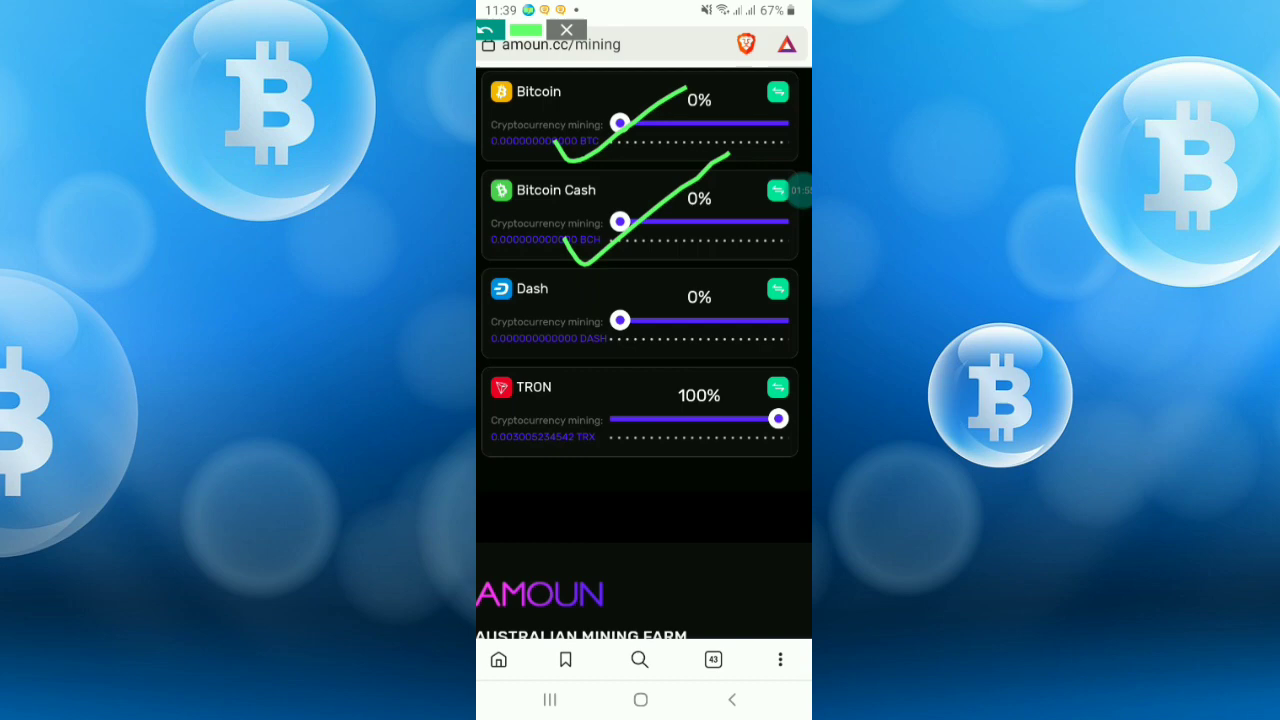
pyautogui.scroll(-3)
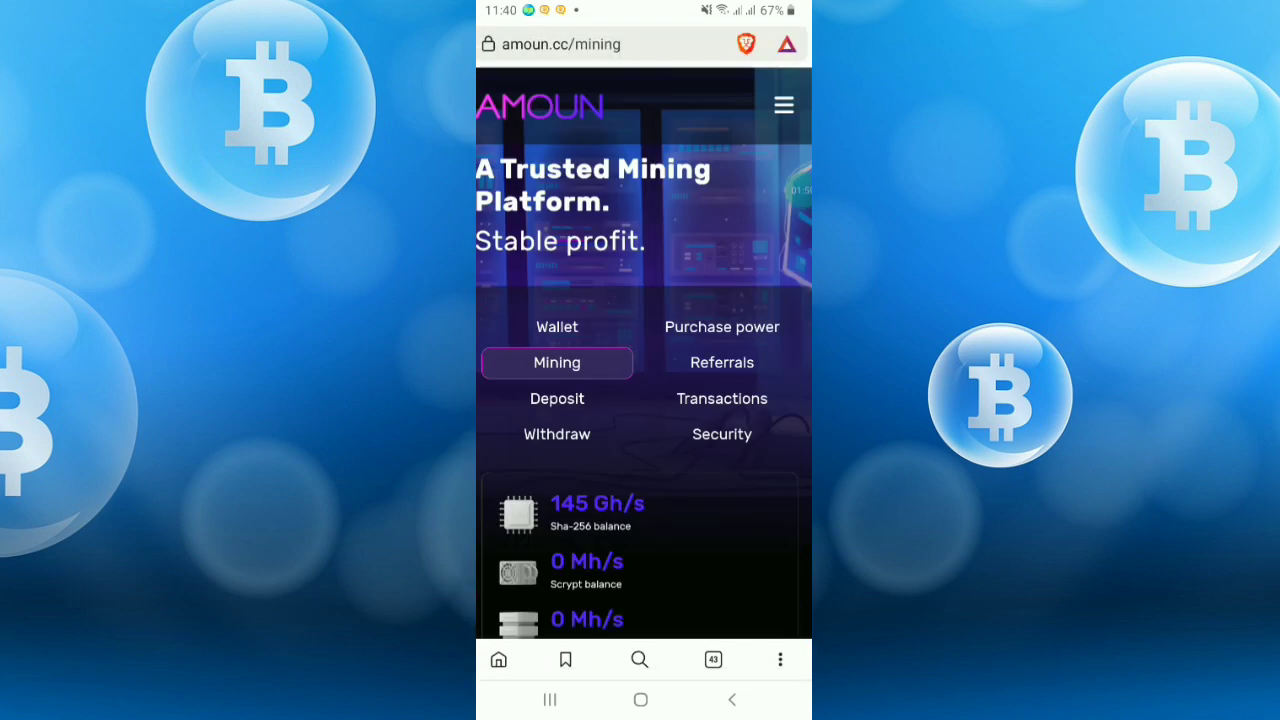
# - Scroll through the My wallet coin list (Perfect Money, Litecoin, Bitcoin) down to the $0.00 total
pyautogui.scroll(-3)
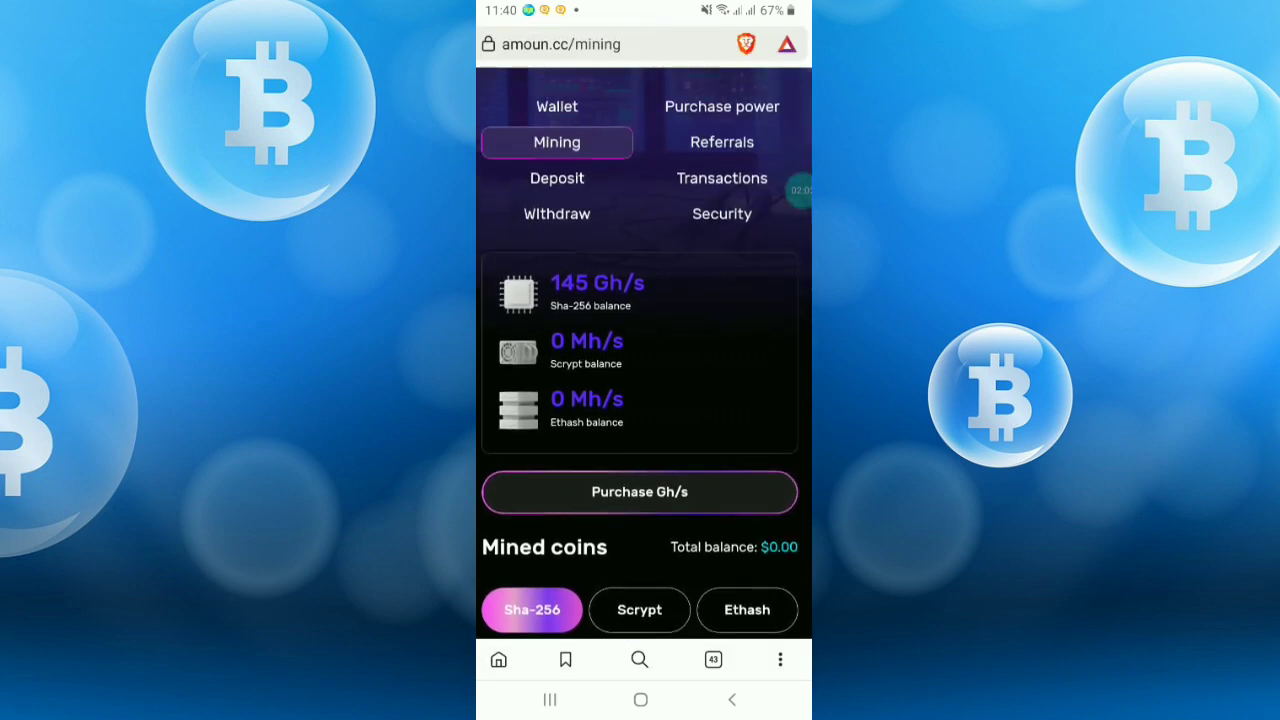
pyautogui.scroll(-3)
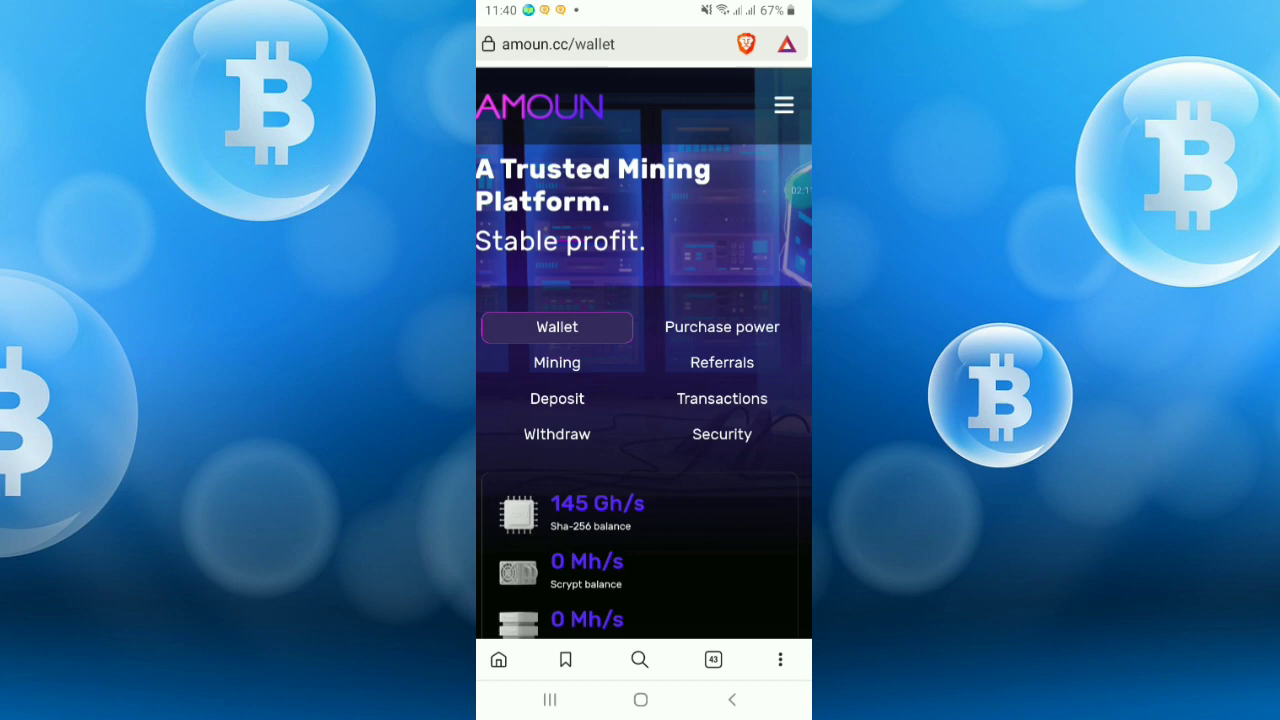
pyautogui.scroll(-3)
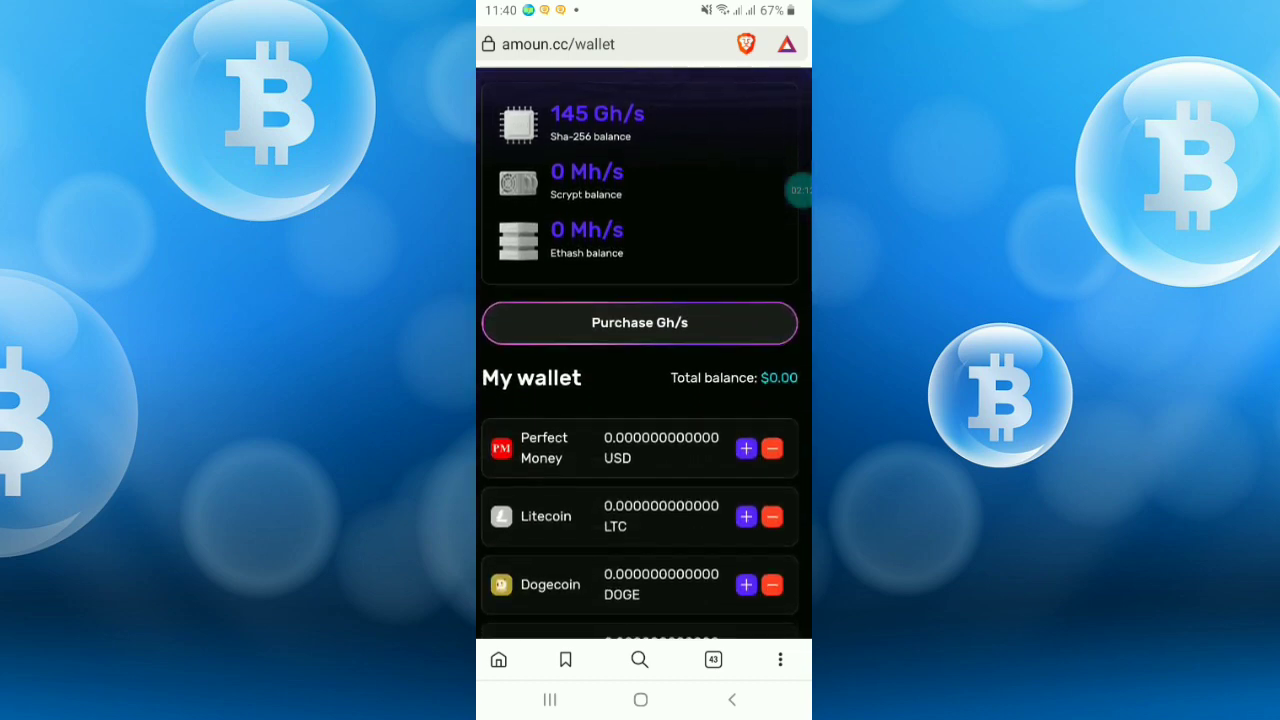
pyautogui.scroll(-3)
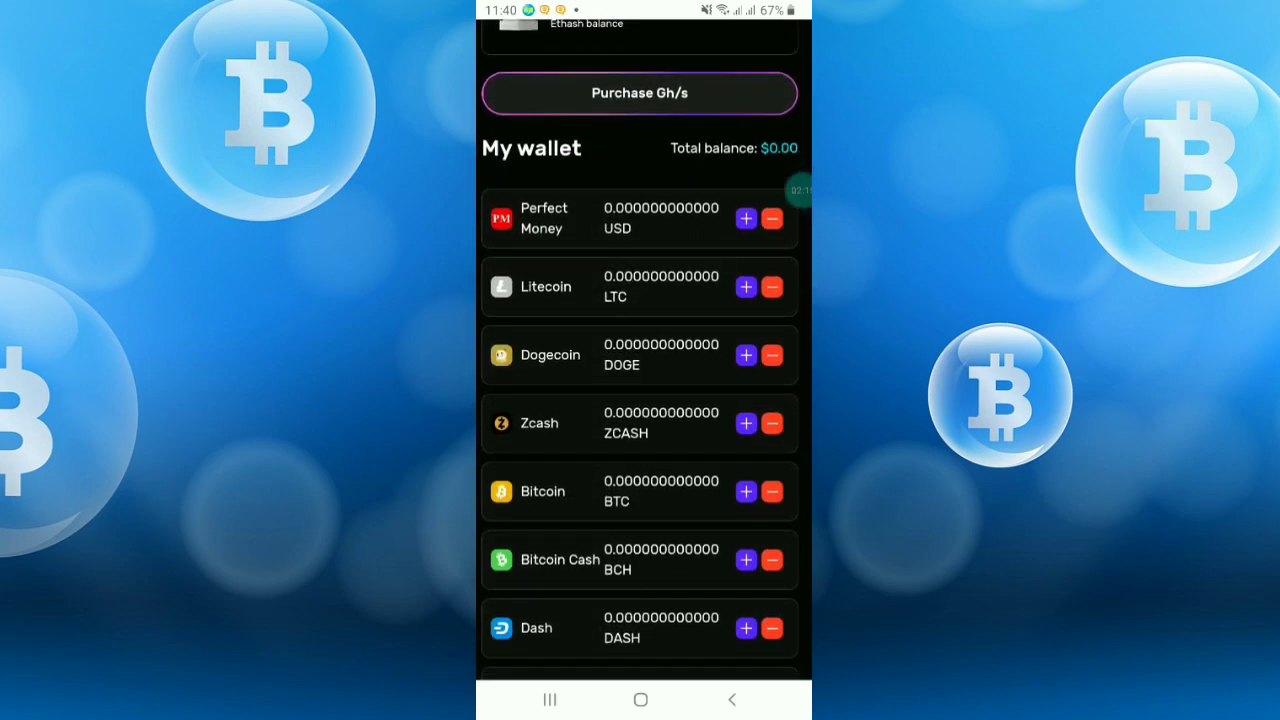
pyautogui.scroll(-3)
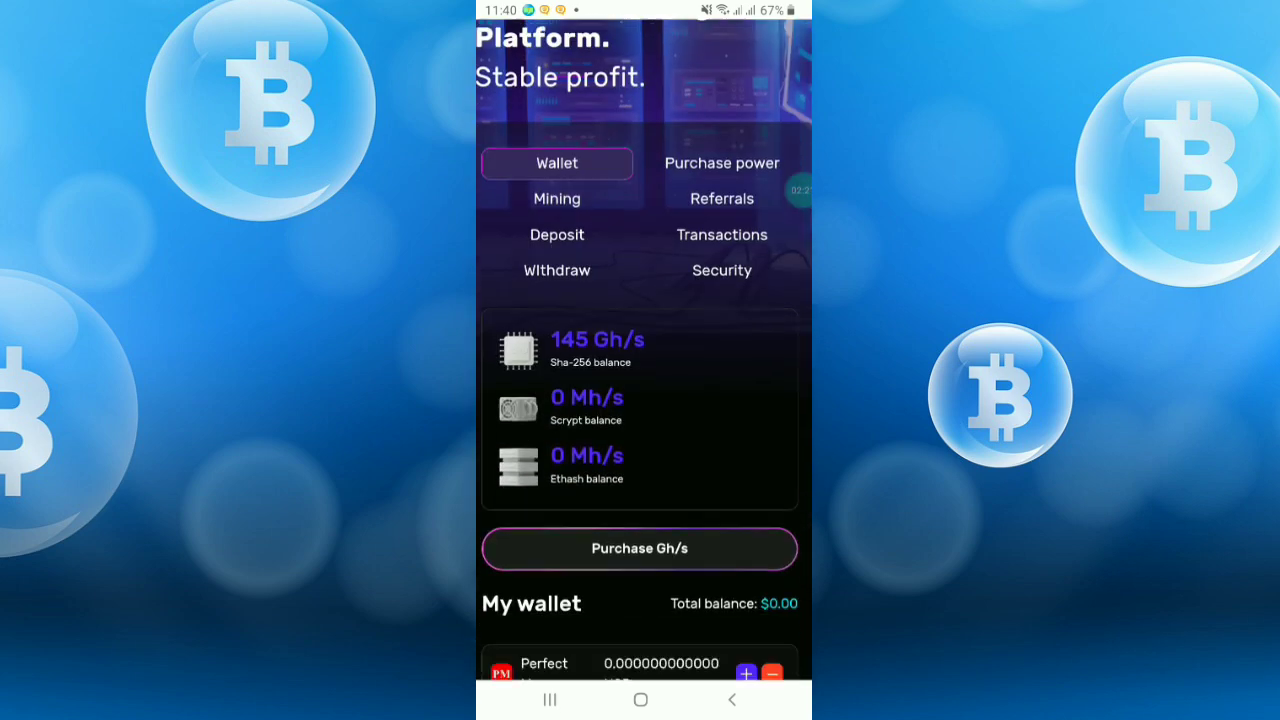
# - Browse the FAQ and expand 'How much can I earn with Amoun?' revealing 1% to 3% daily
pyautogui.scroll(-3)
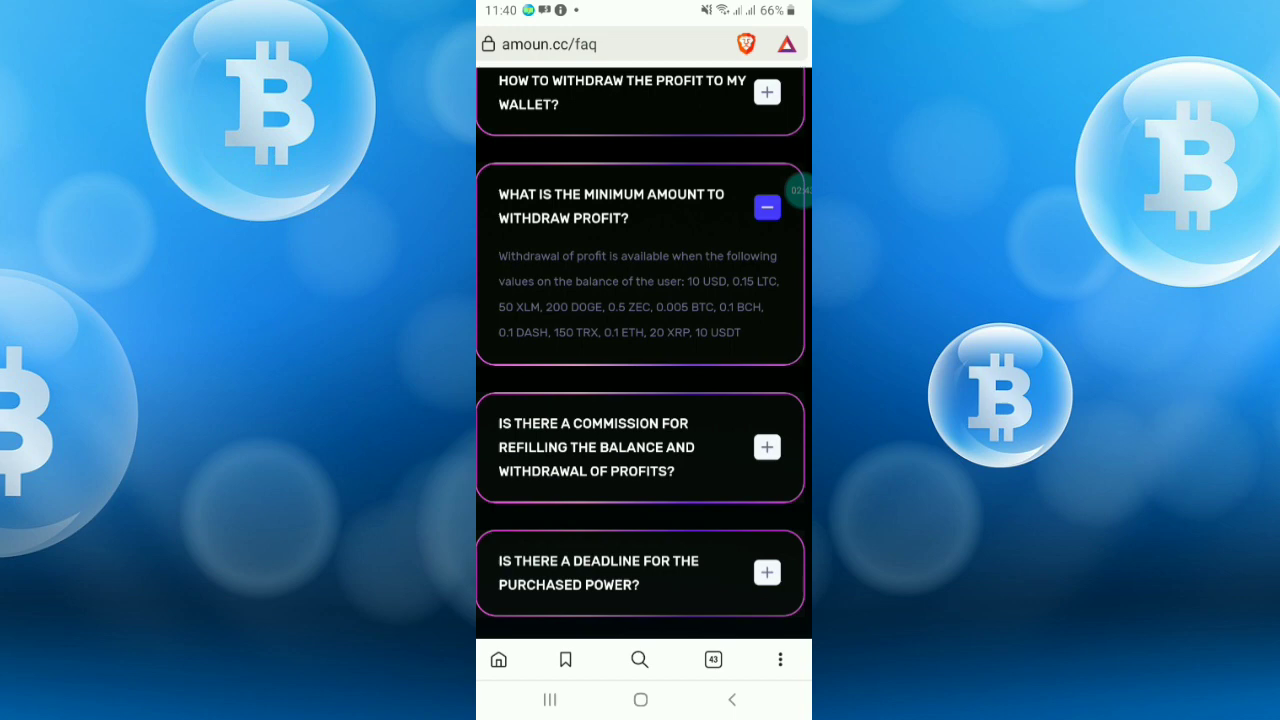
pyautogui.scroll(3)
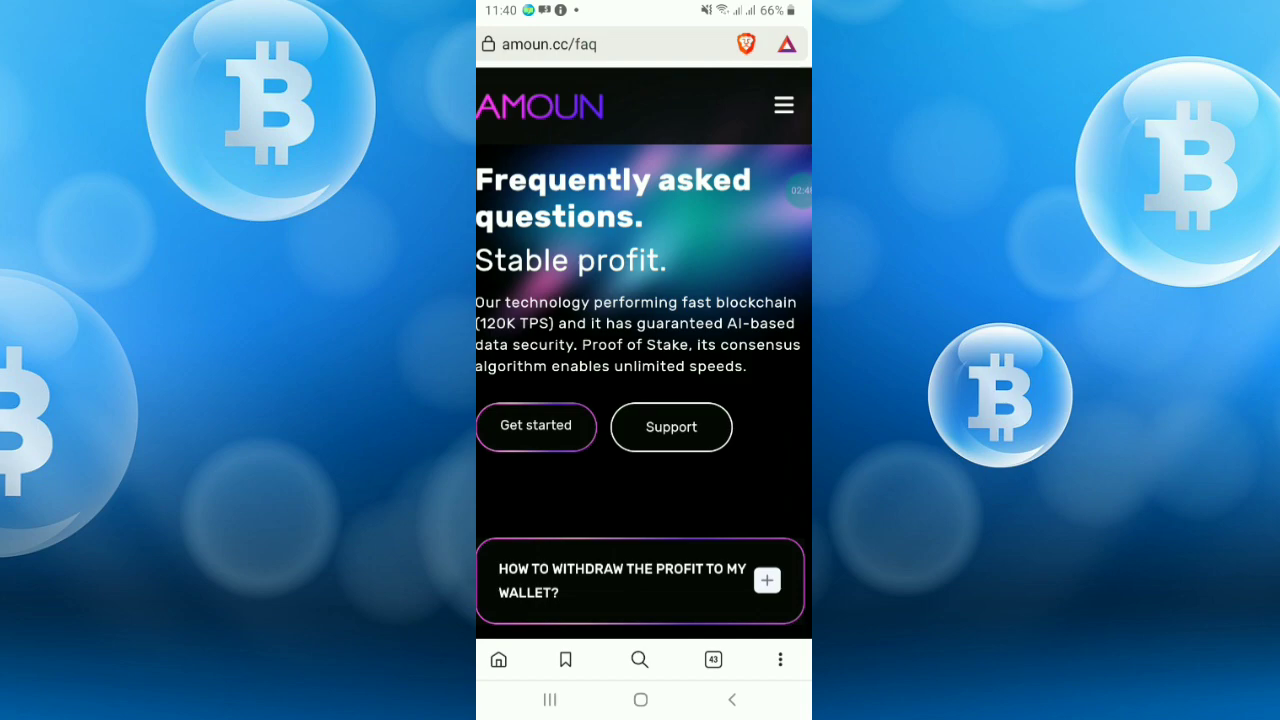
pyautogui.scroll(-3)
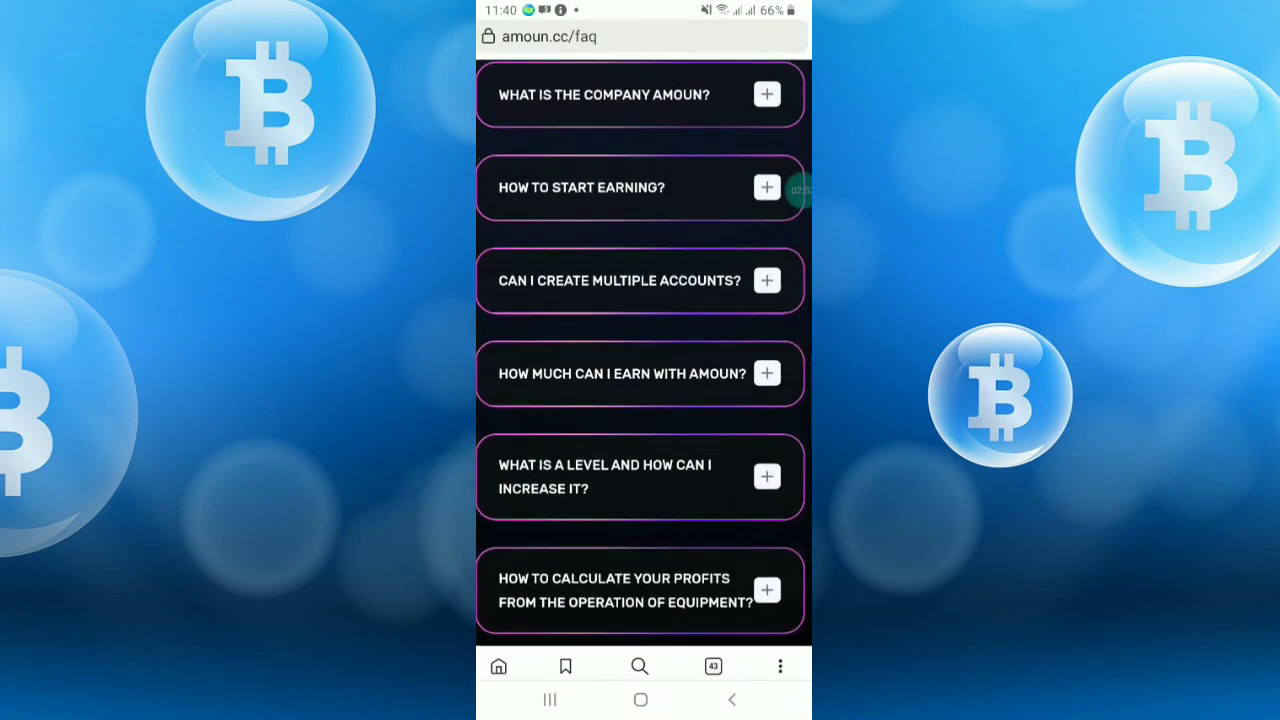
pyautogui.click(767, 373)
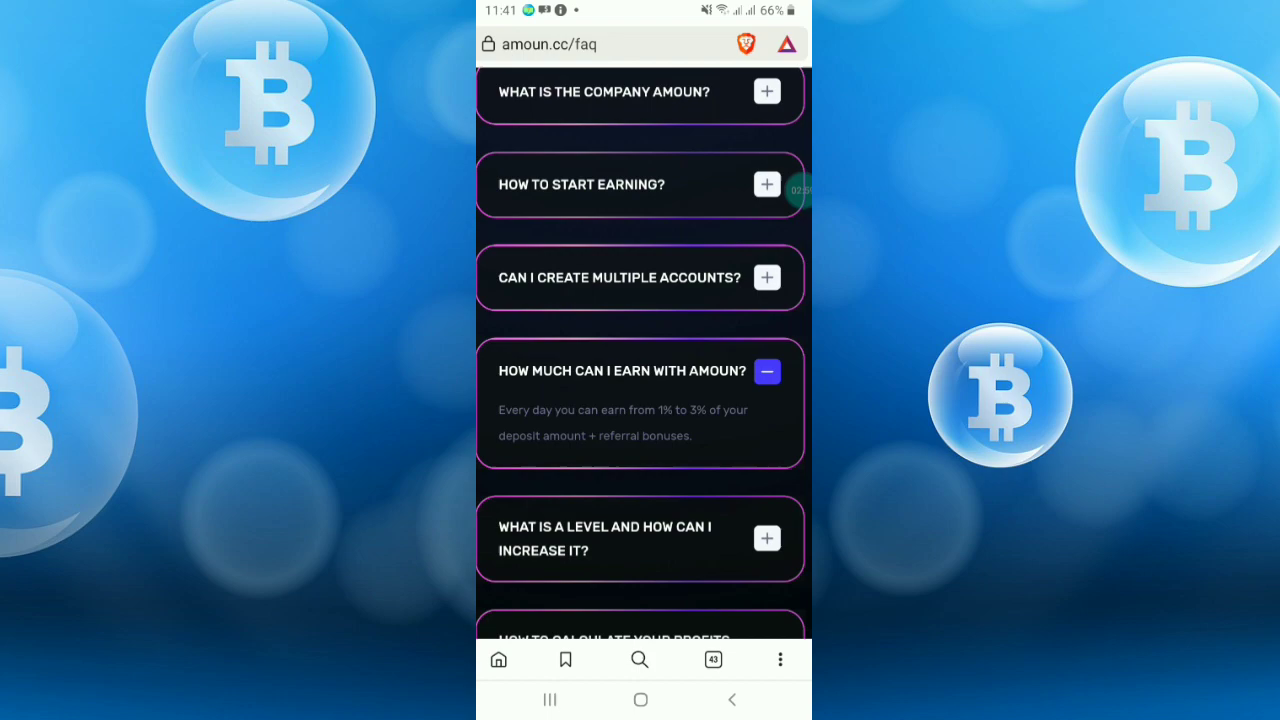
pyautogui.scroll(-3)
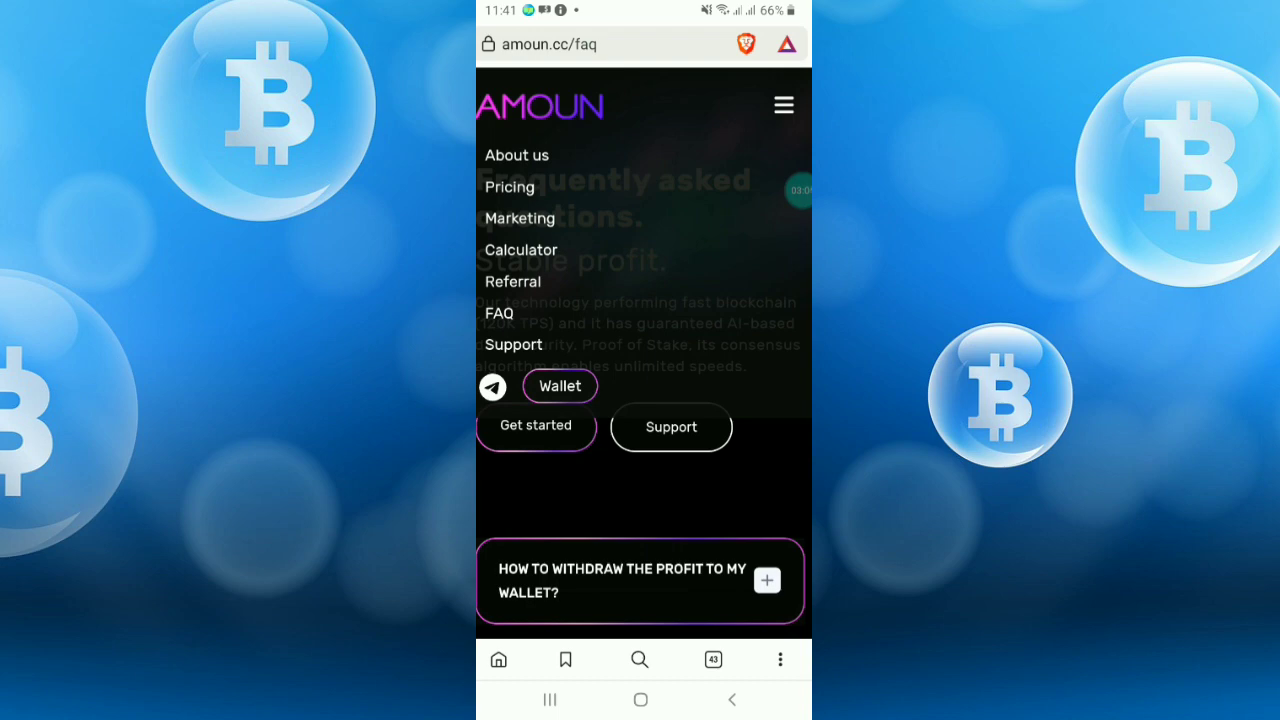
# - Reach the referral program page and review the $152.37 partner income
pyautogui.click(784, 104)
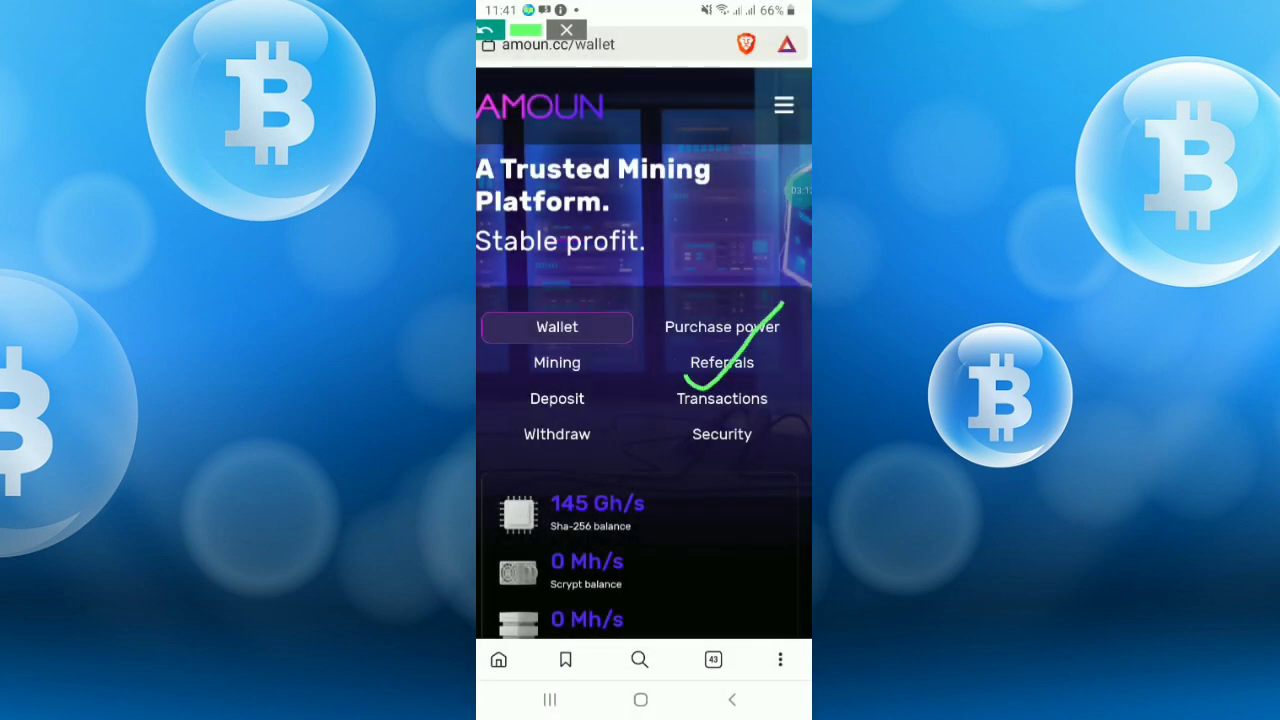
pyautogui.click(722, 362)
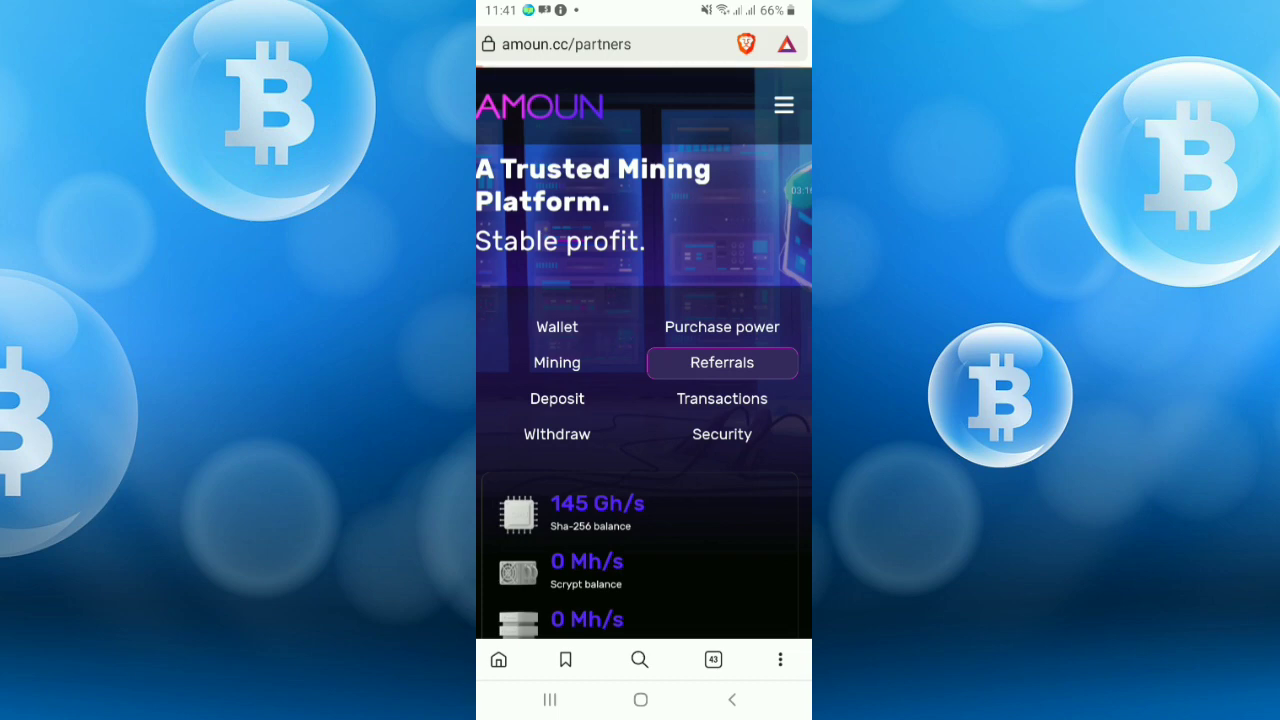
pyautogui.scroll(-3)
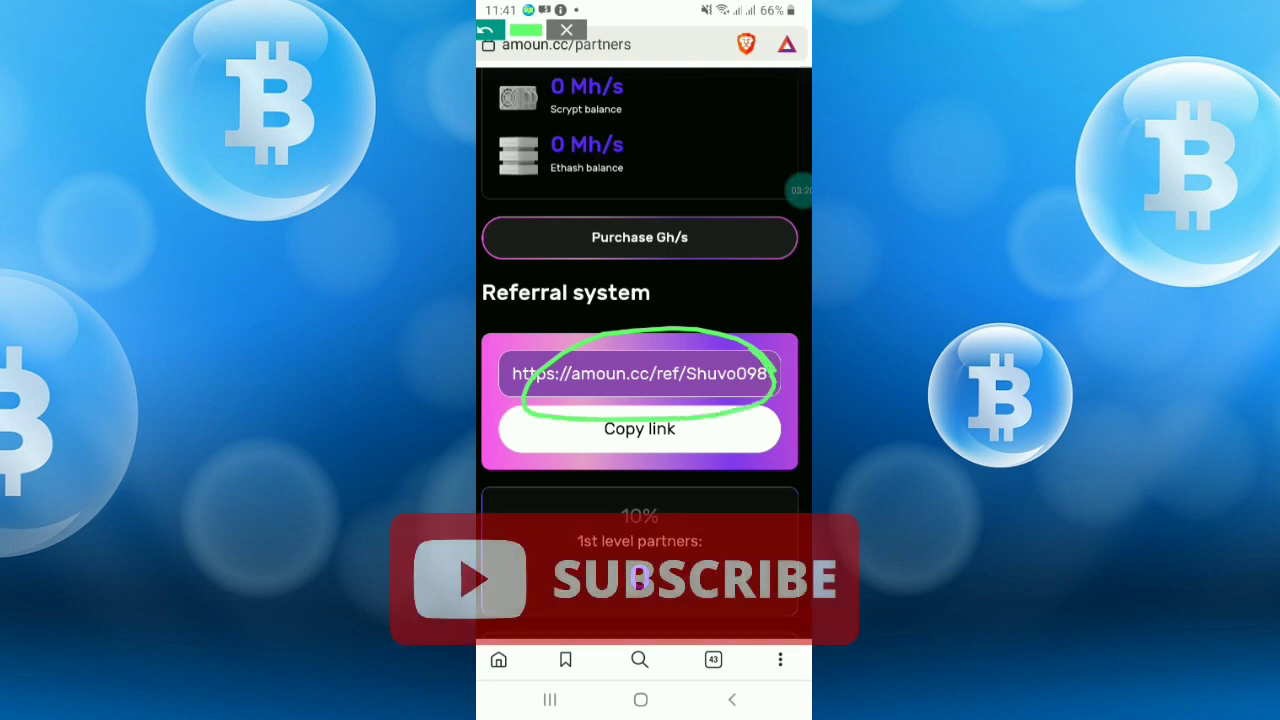
pyautogui.scroll(-3)
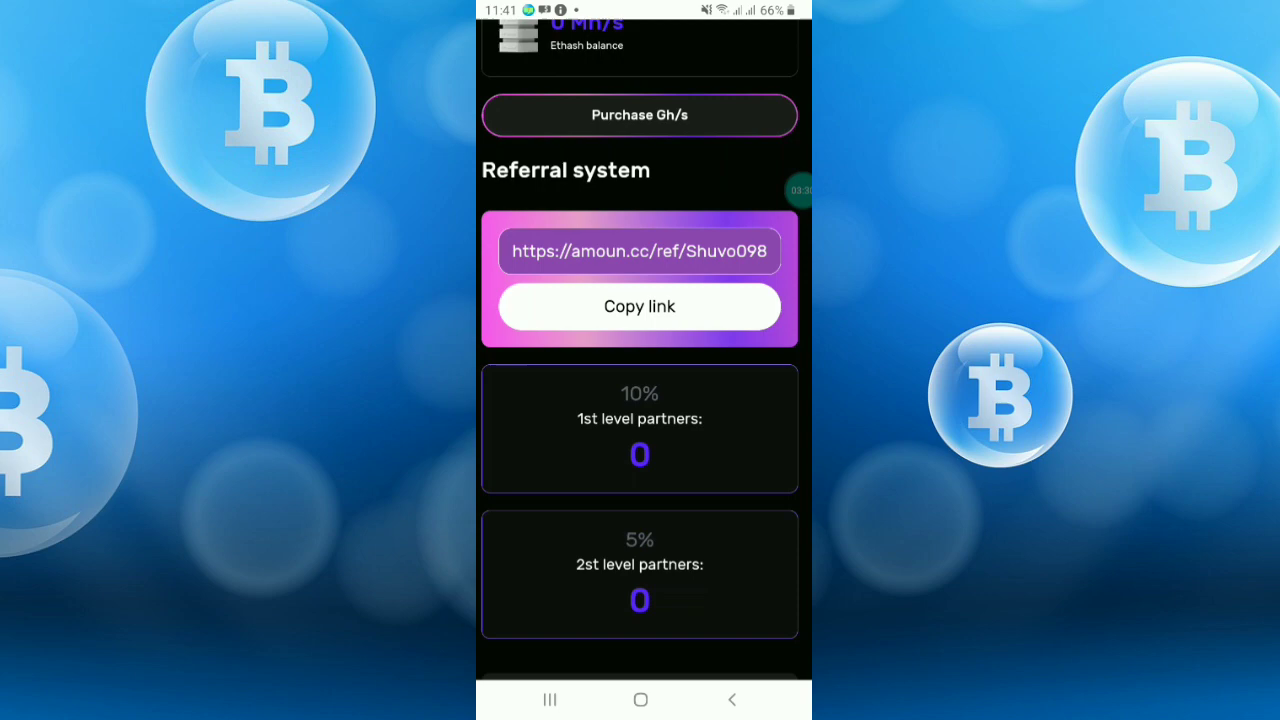
pyautogui.scroll(-3)
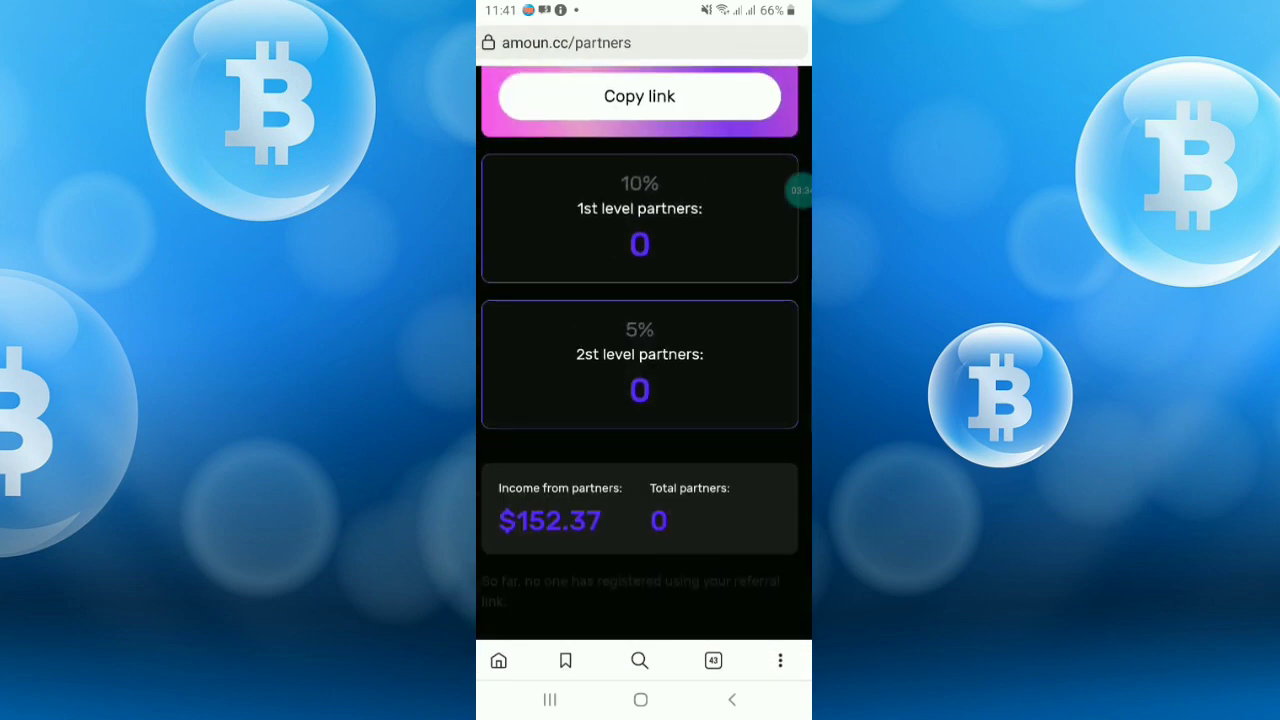
pyautogui.scroll(-3)
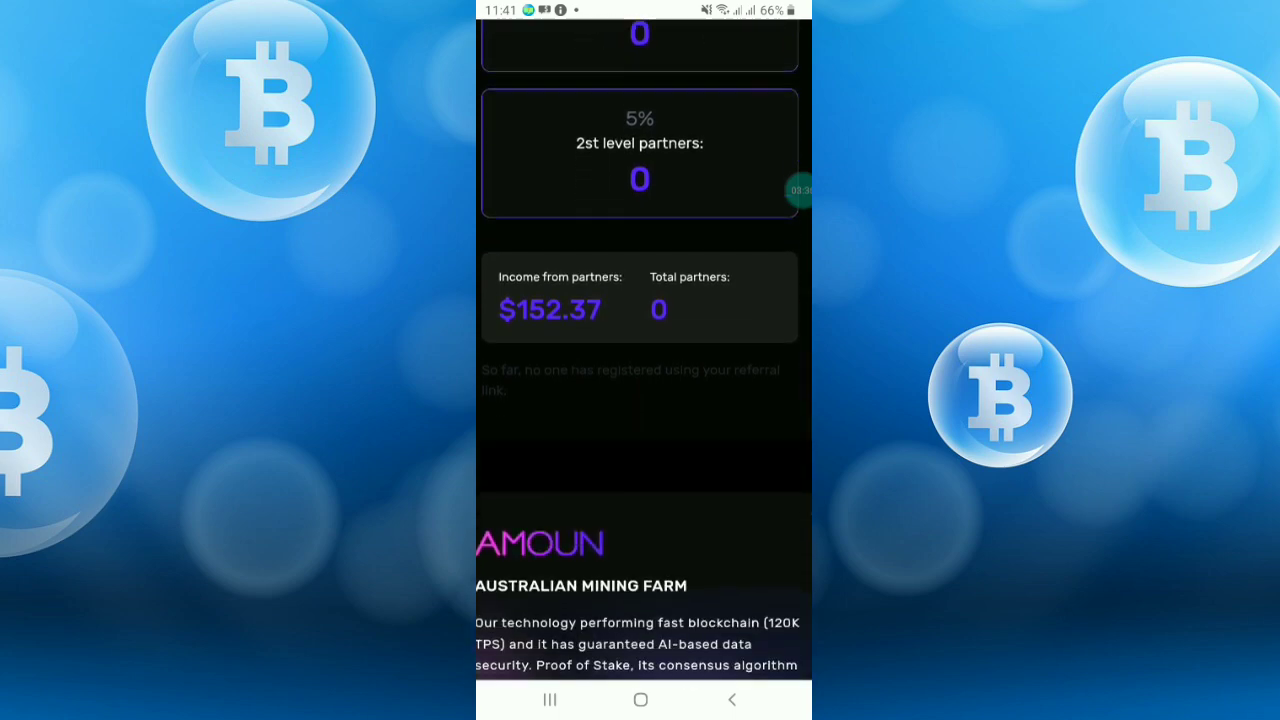
# - Scroll the referral section describing 10% level 1, 5% level 2 and 2 GH/s per registration
pyautogui.scroll(-3)
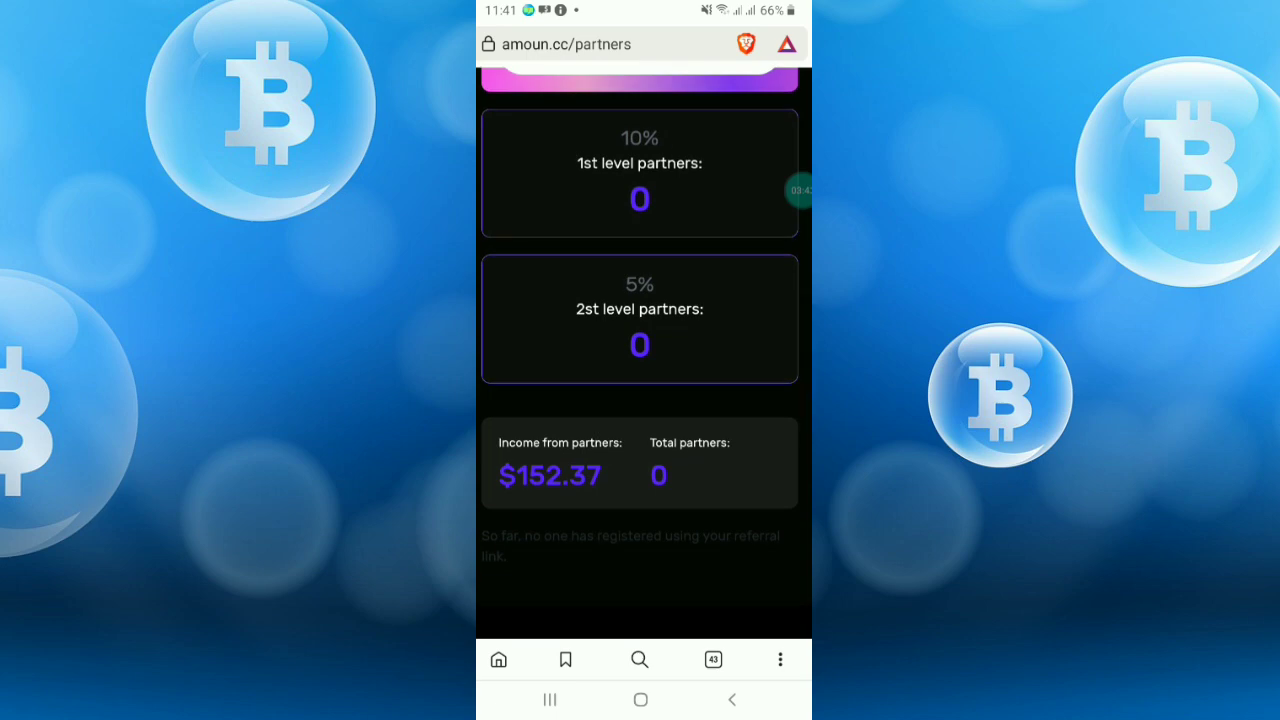
pyautogui.scroll(-3)
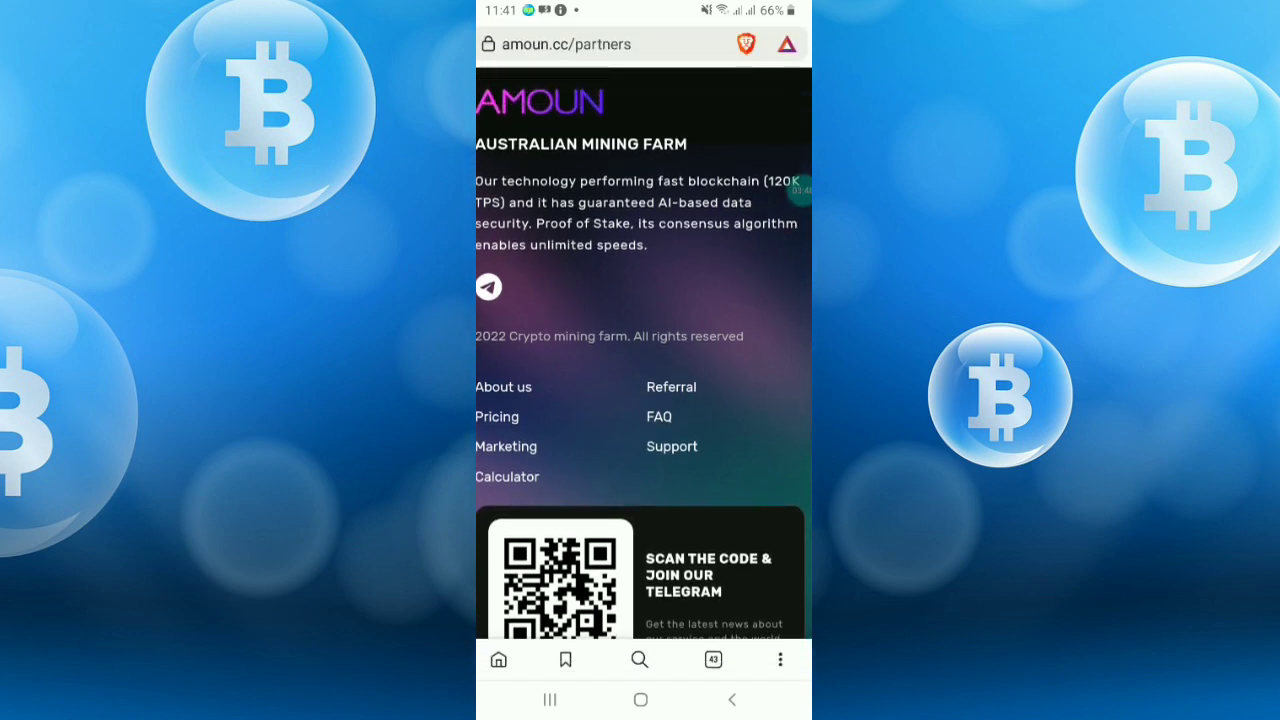
pyautogui.scroll(-3)
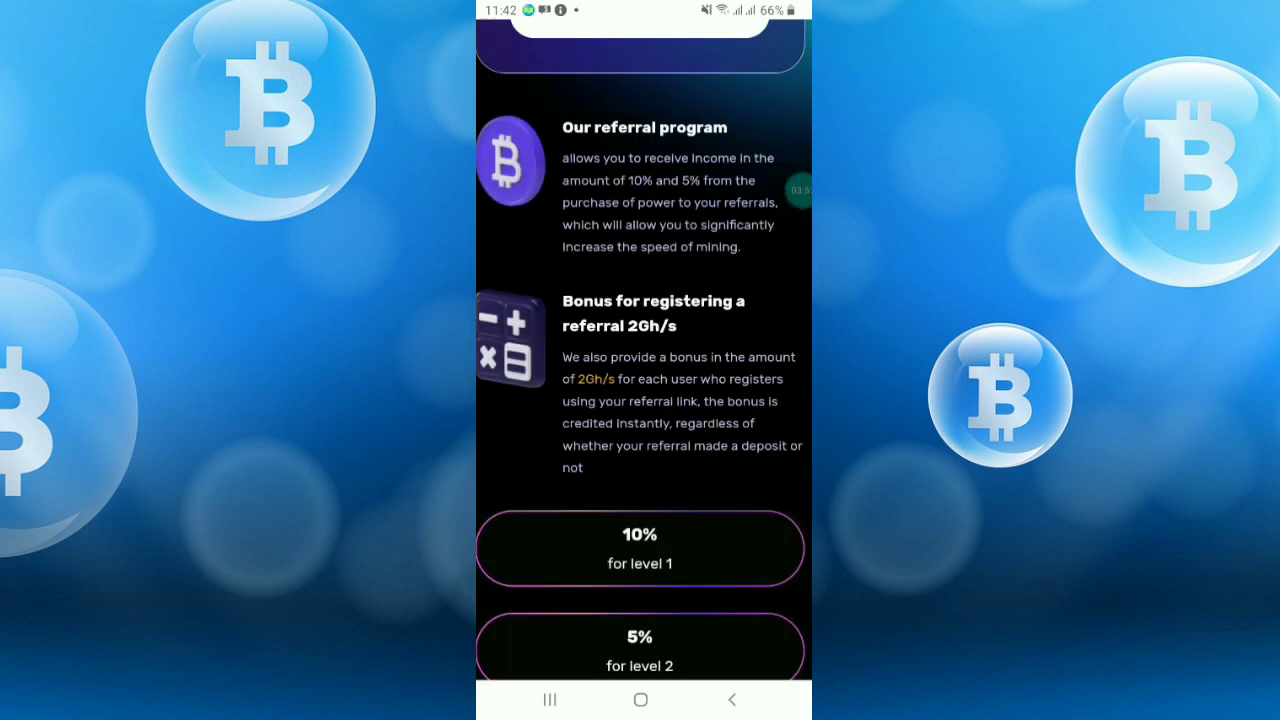
pyautogui.scroll(-3)
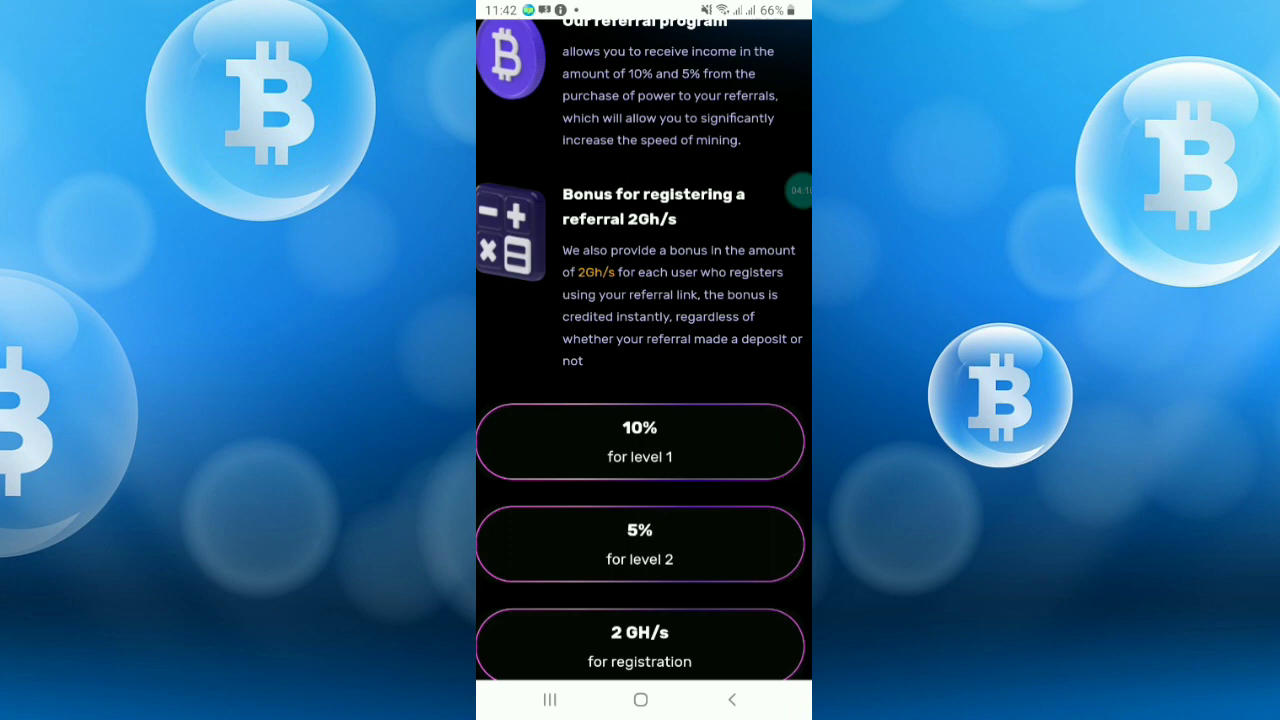
pyautogui.scroll(-3)
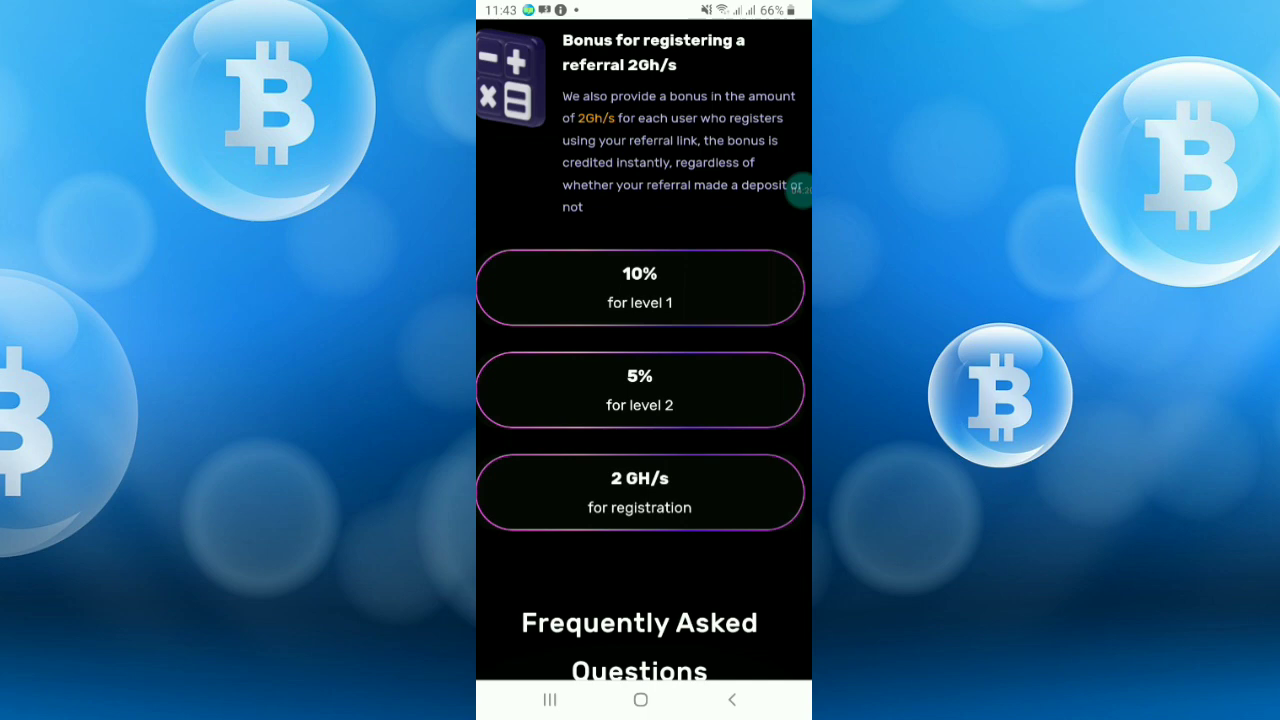
pyautogui.scroll(-3)
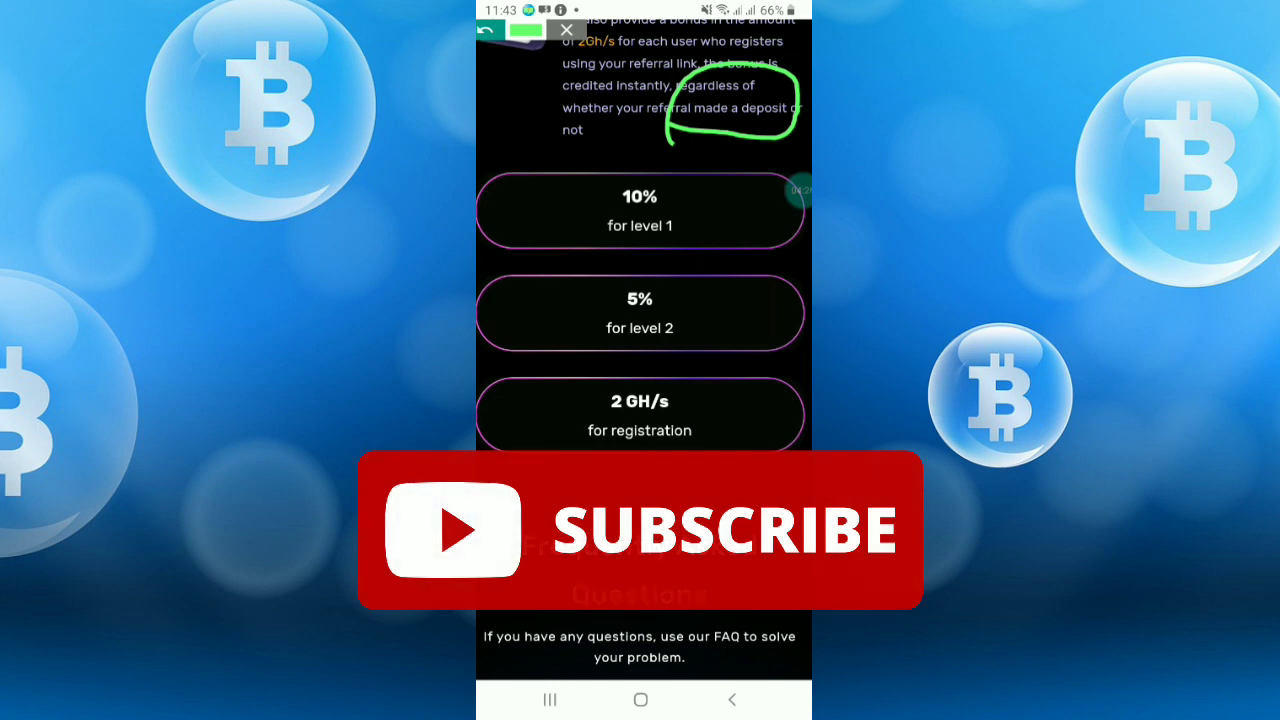
pyautogui.moveTo(555, 142); pyautogui.dragTo(660, 140)
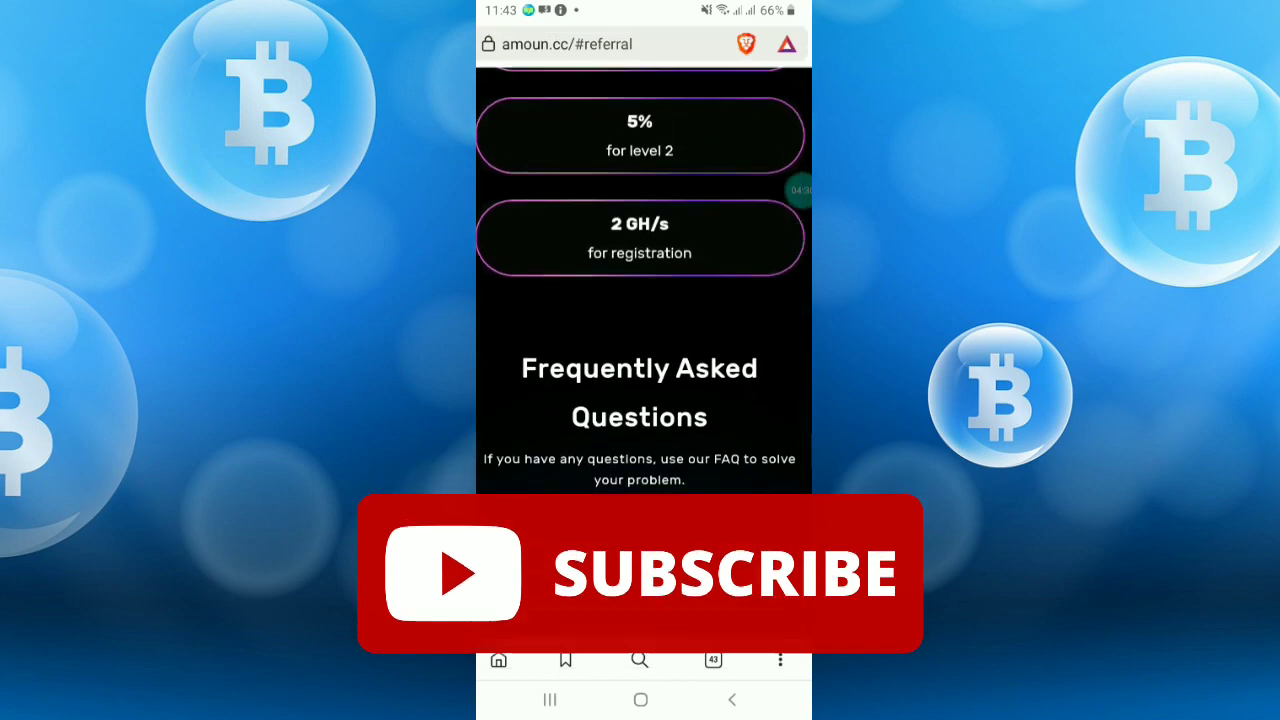
pyautogui.scroll(-3)
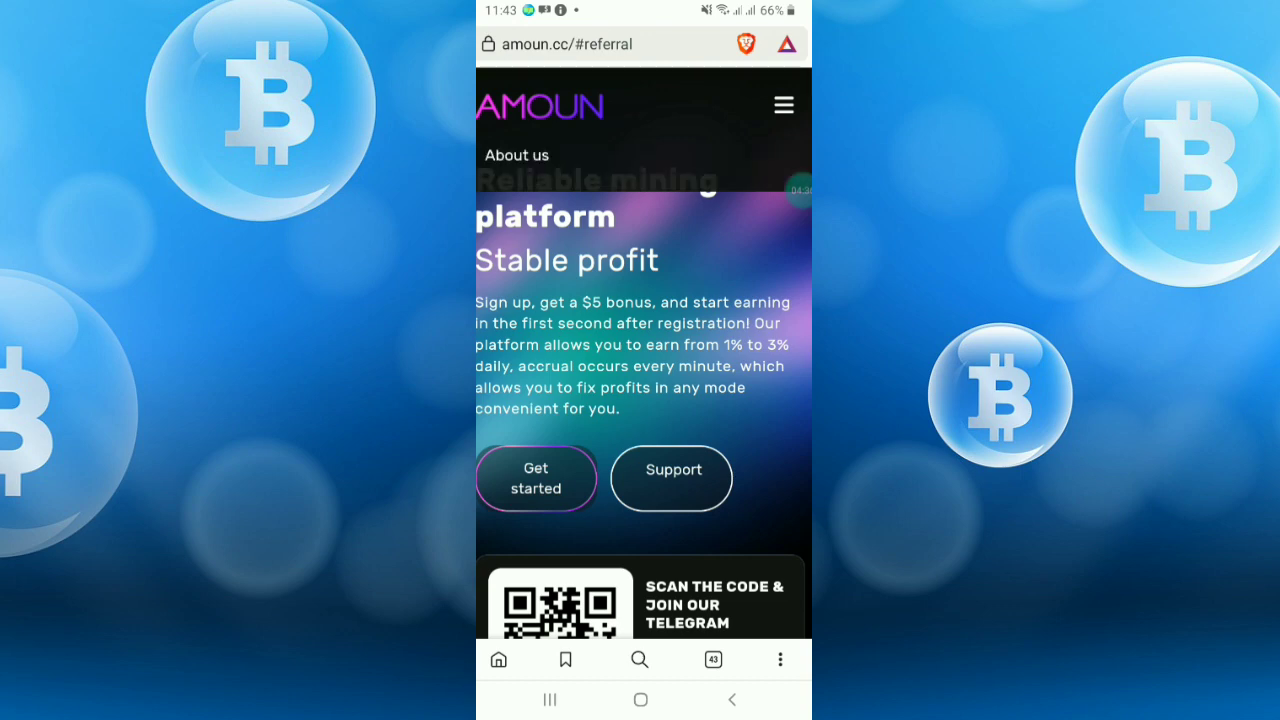
# - Go from the Wallet page to Deposit funds and review the Perfect Money, Litecoin, Ripple and Tether TRC20 options
pyautogui.click(783, 104)
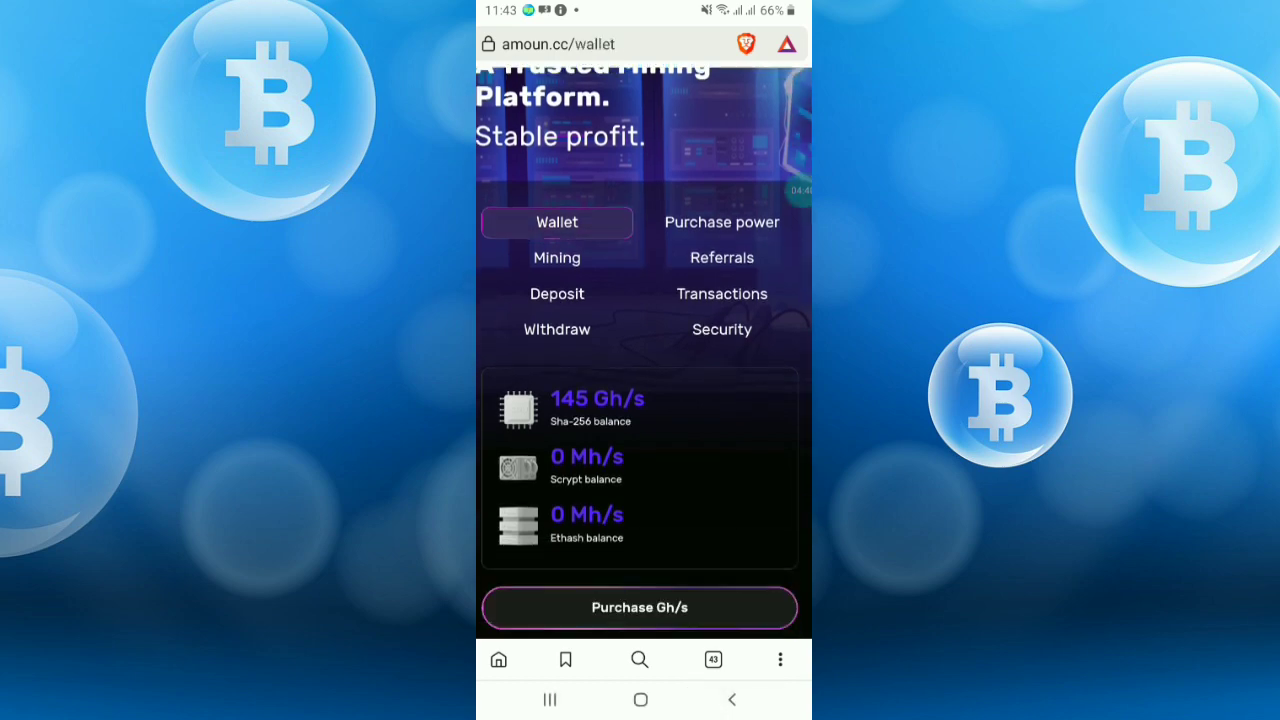
pyautogui.scroll(-3)
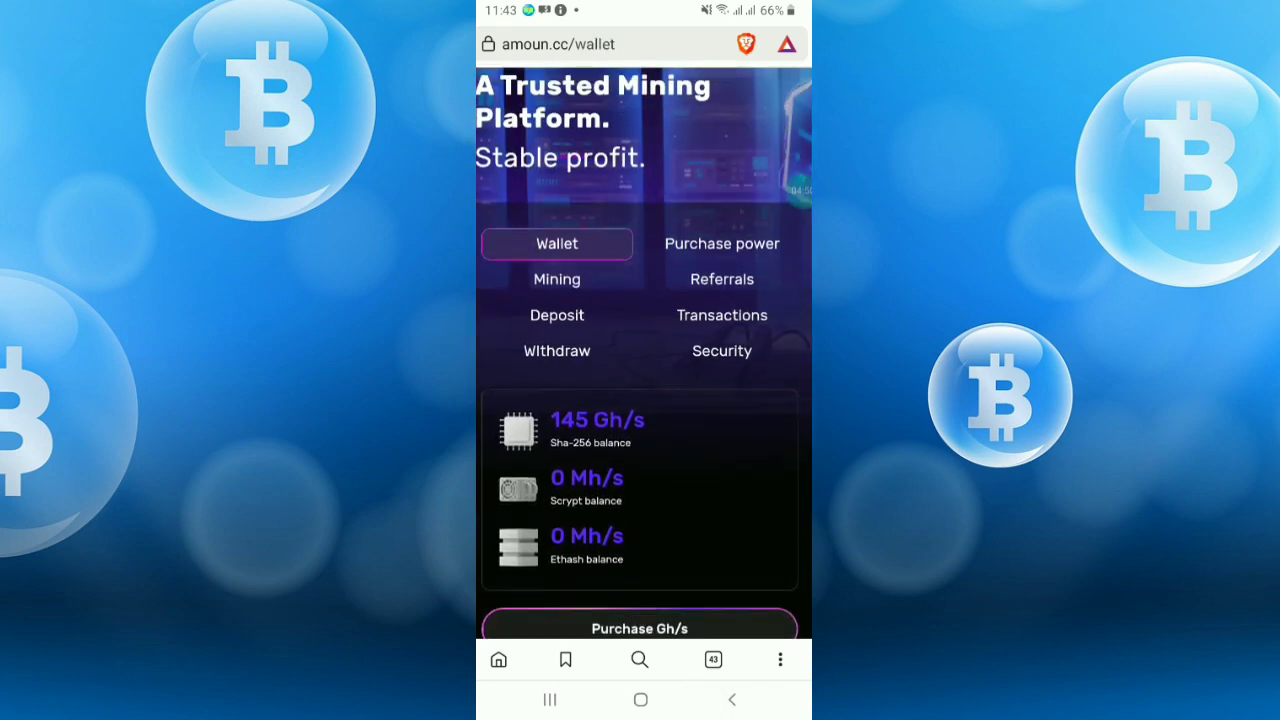
pyautogui.click(556, 315)
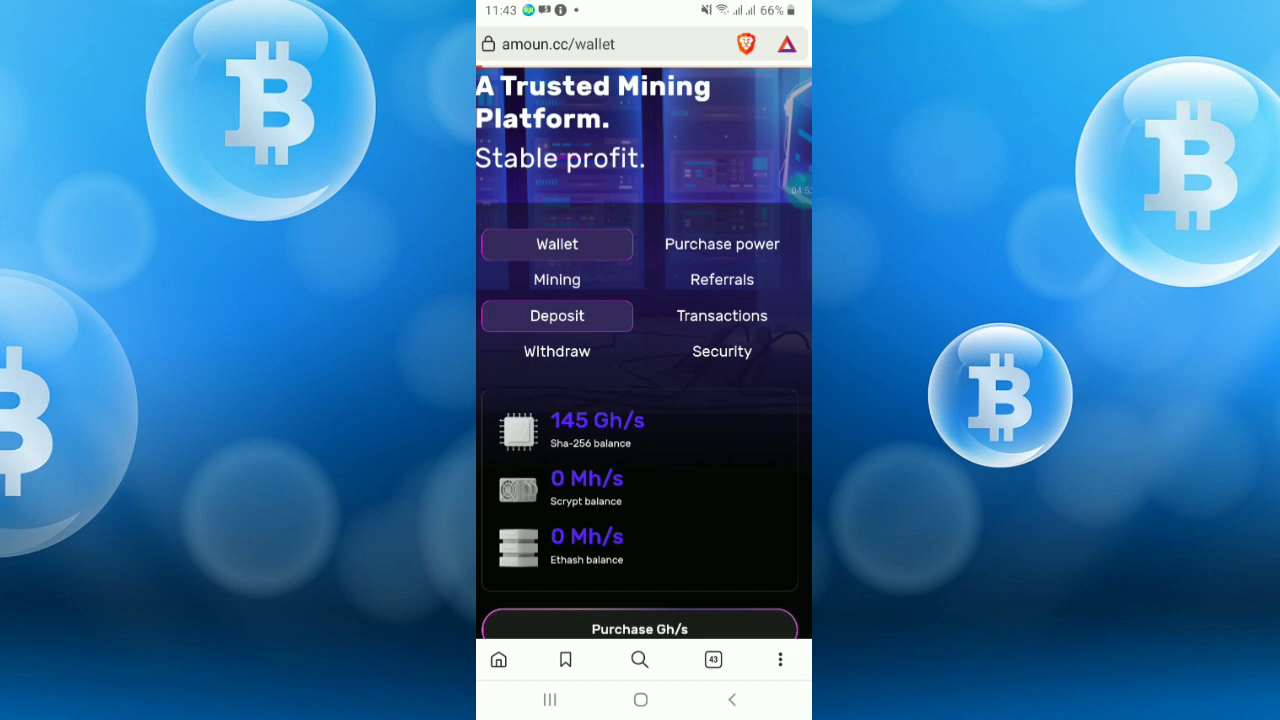
pyautogui.click(557, 316)
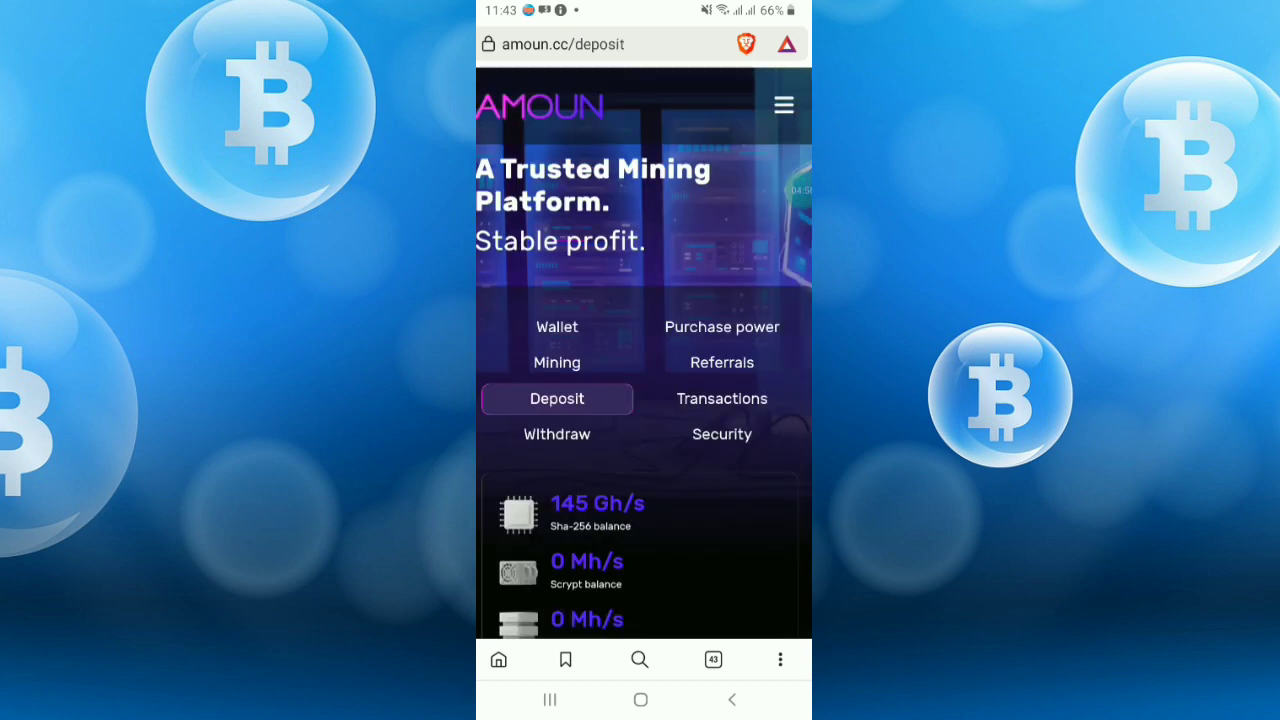
pyautogui.scroll(-3)
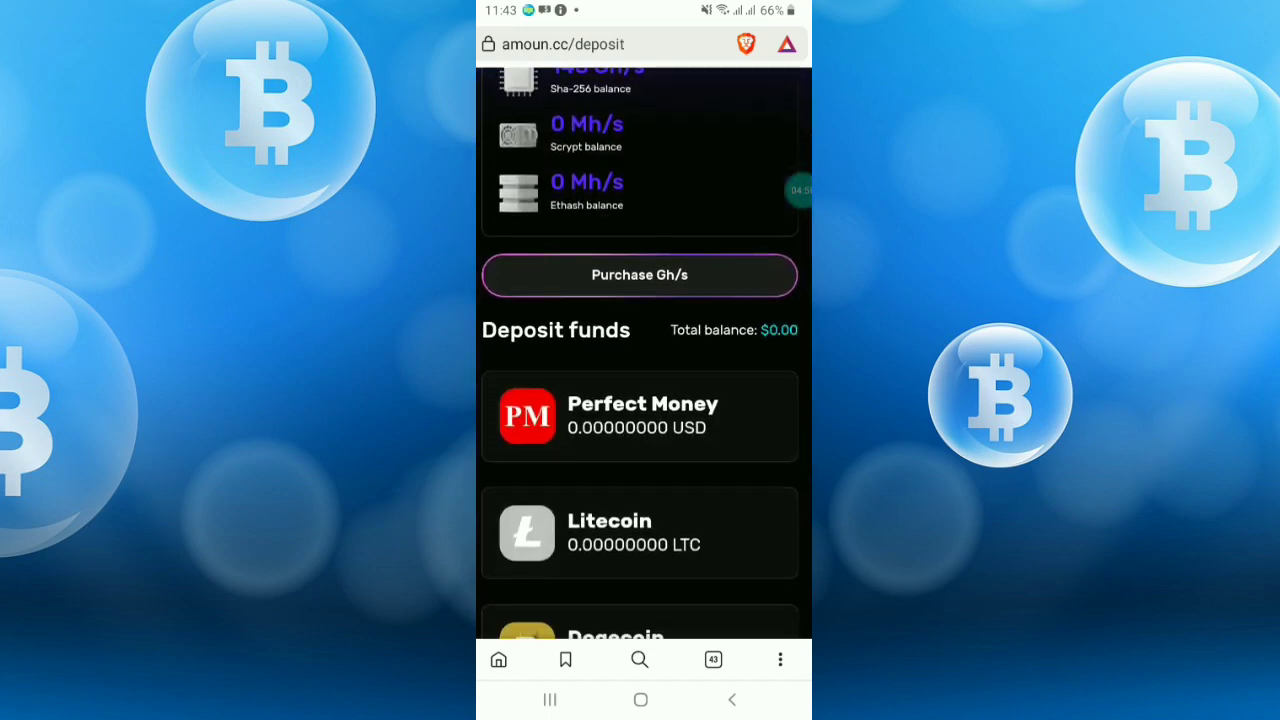
pyautogui.scroll(-3)
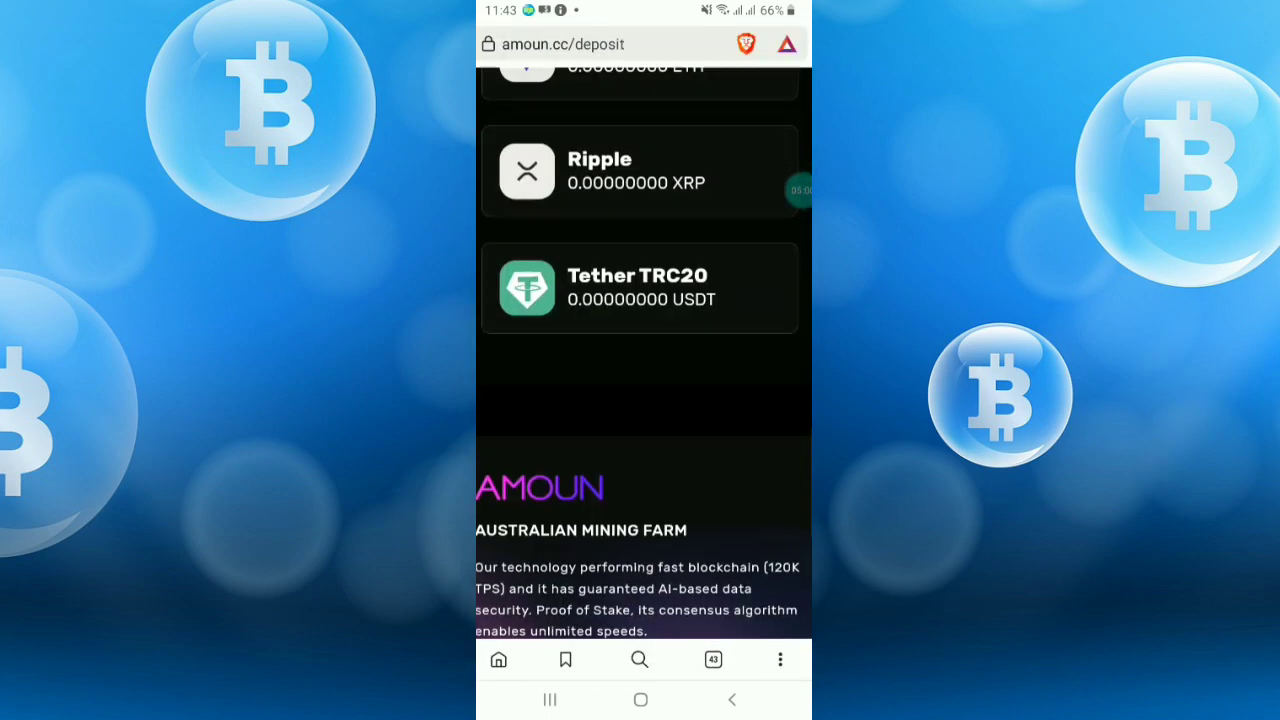
pyautogui.scroll(3)
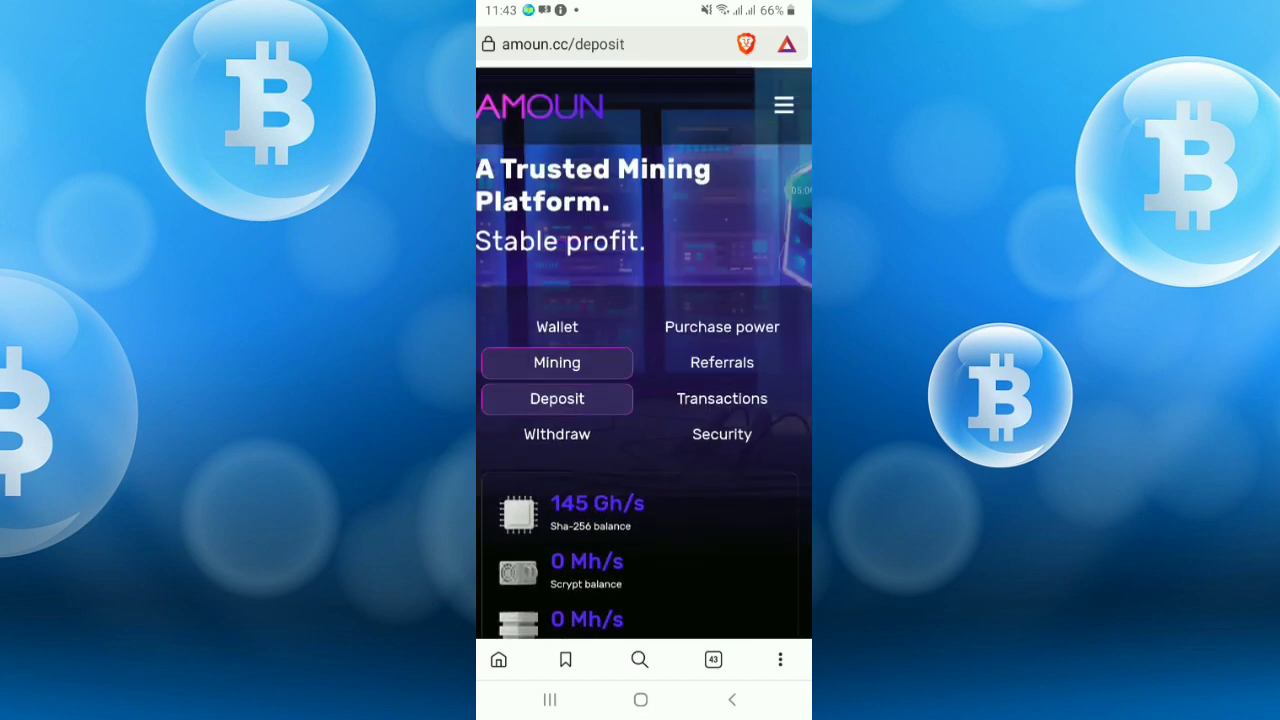
# - Return to the Mining page and view the Mined coins sliders with 145 GH/s fully on TRON
pyautogui.click(557, 362)
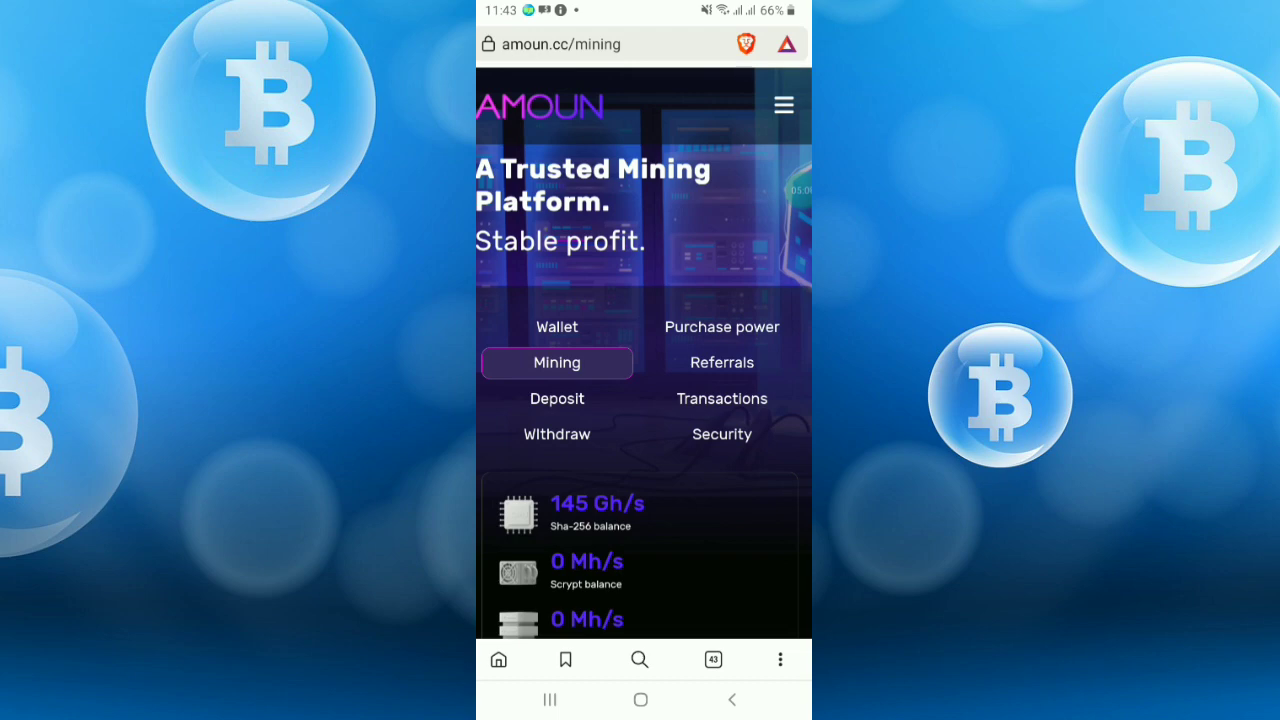
pyautogui.click(557, 362)
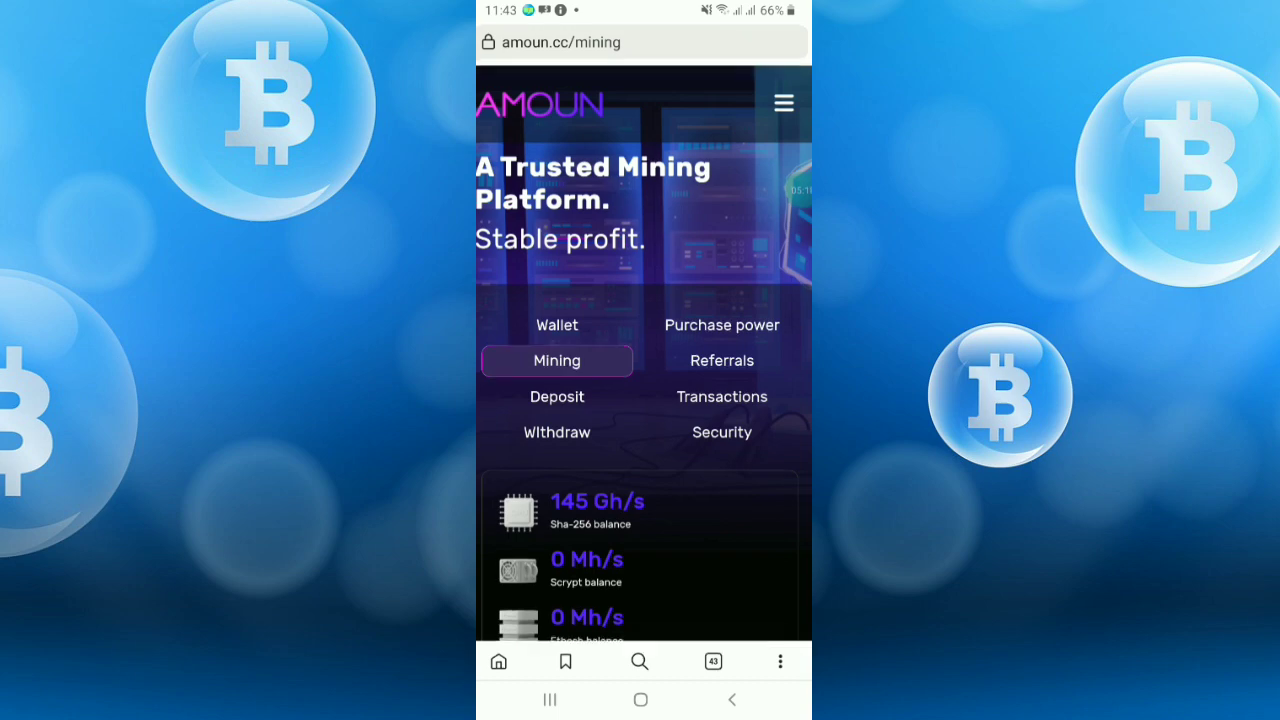
pyautogui.click(557, 360)
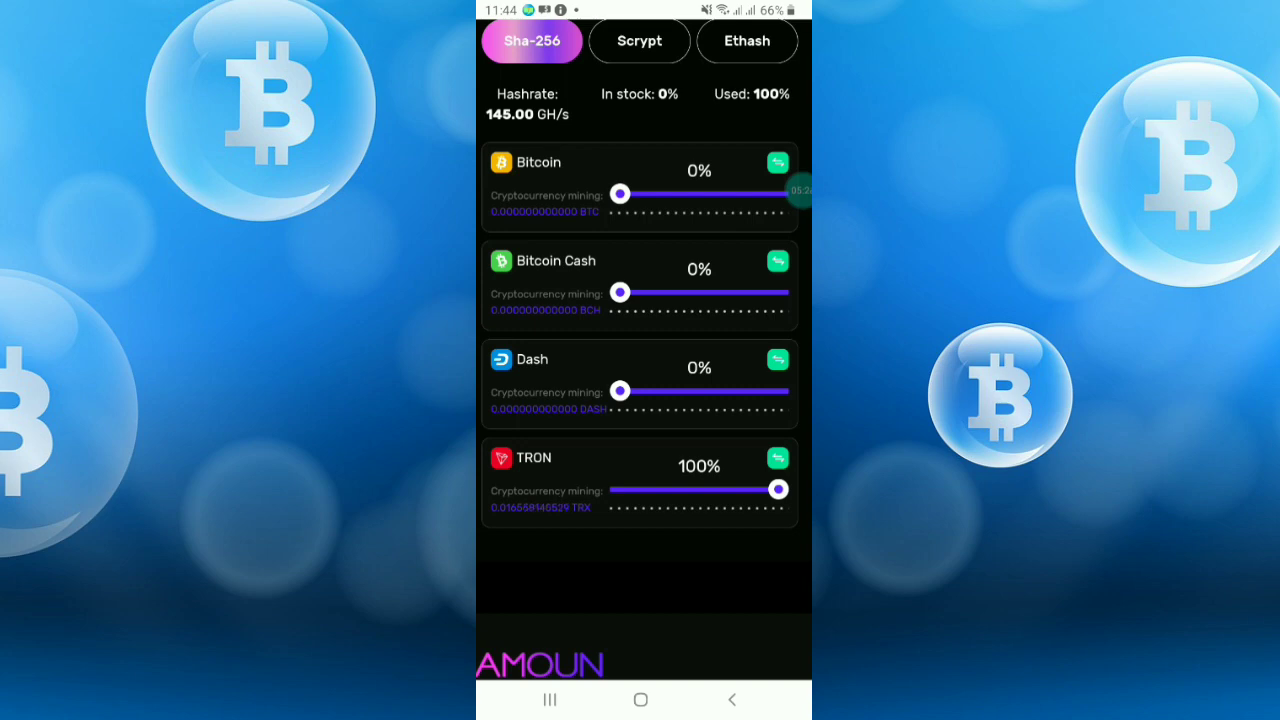
pyautogui.scroll(-3)
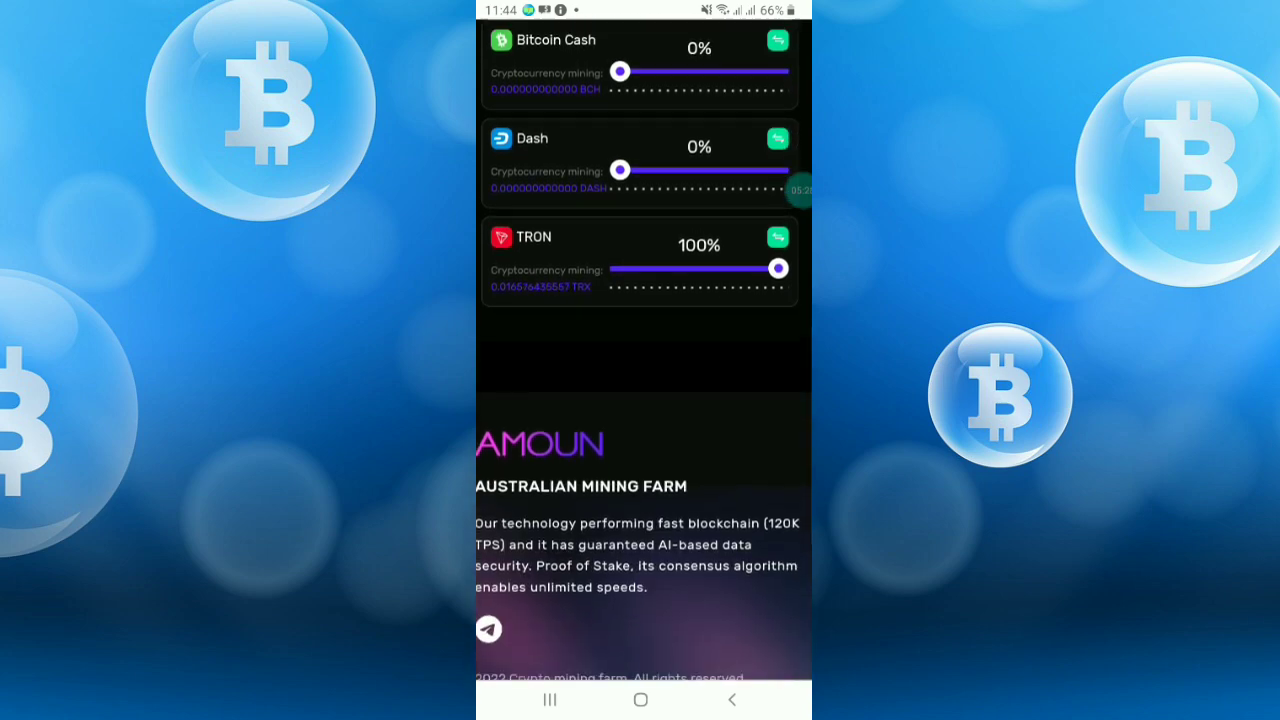
pyautogui.scroll(-3)
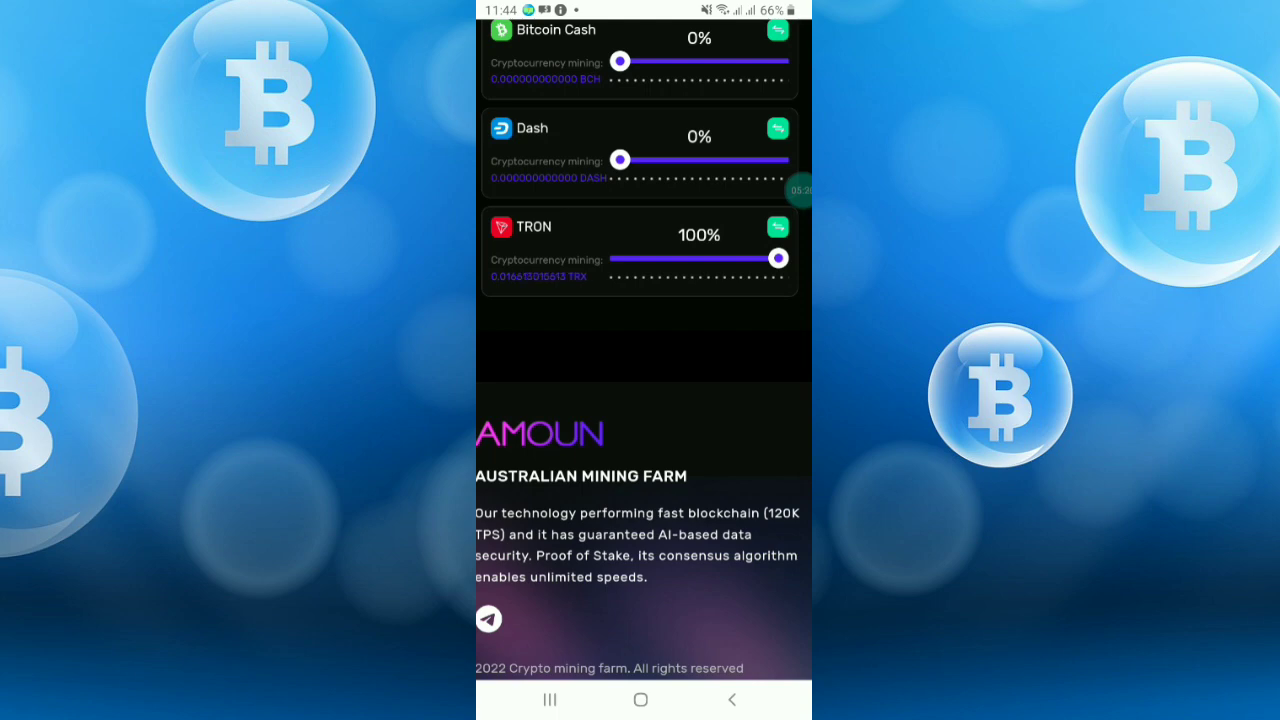
pyautogui.scroll(-3)
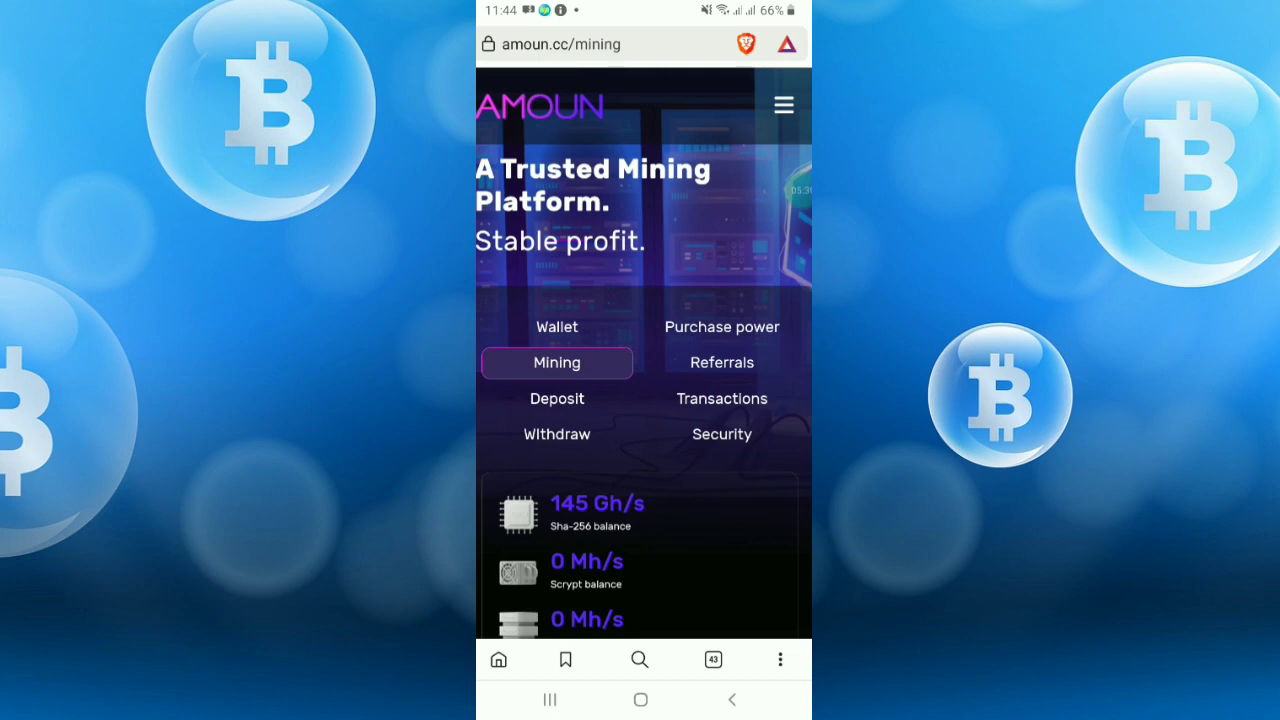
pyautogui.scroll(-3)
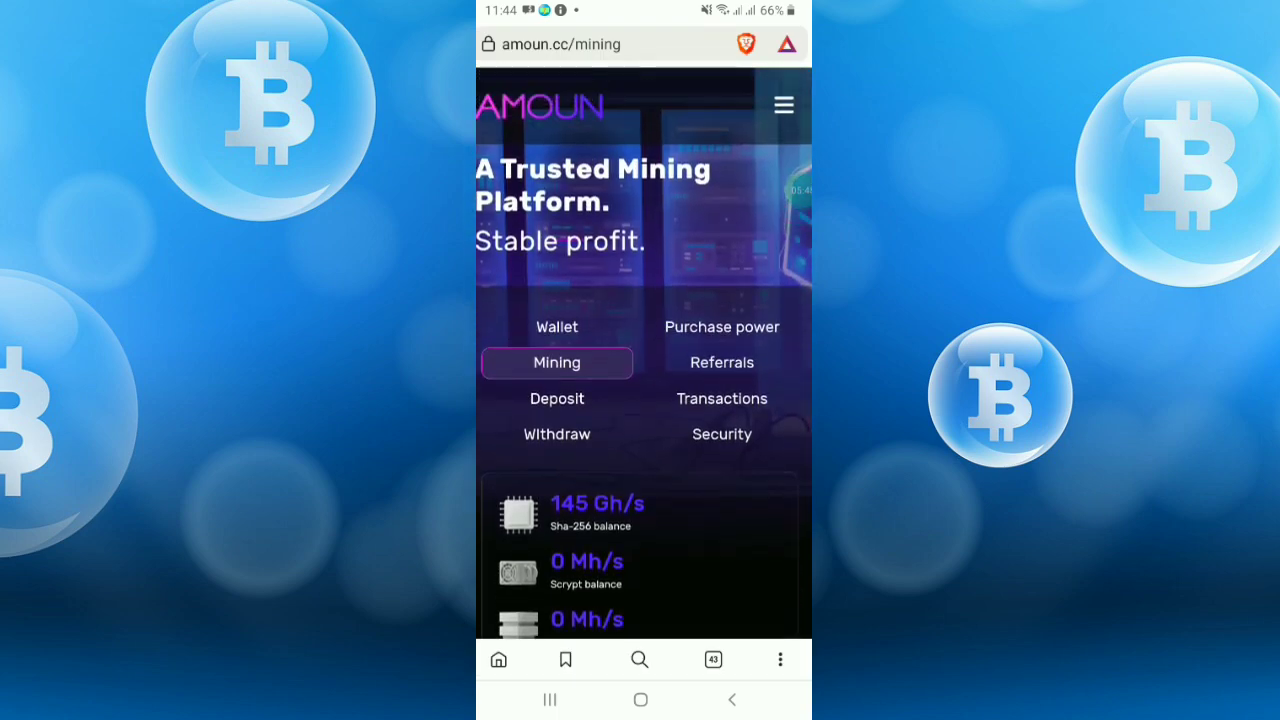
pyautogui.click(557, 362)
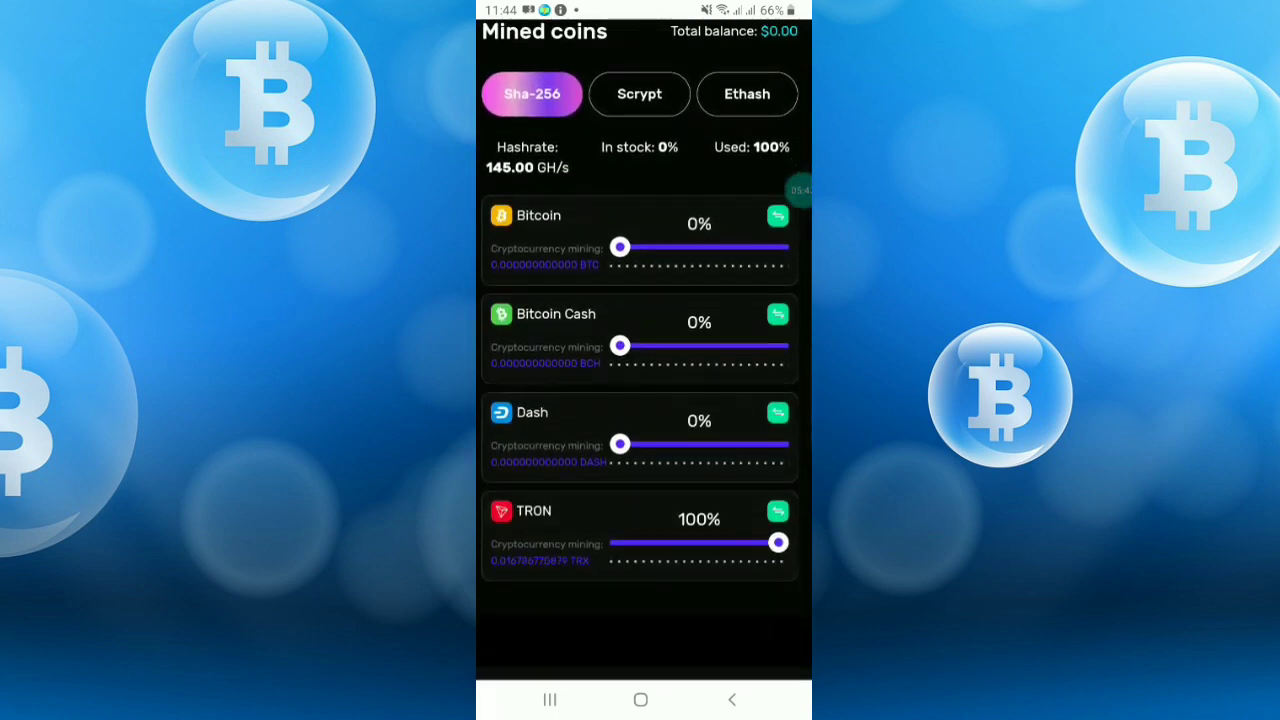
pyautogui.scroll(-3)
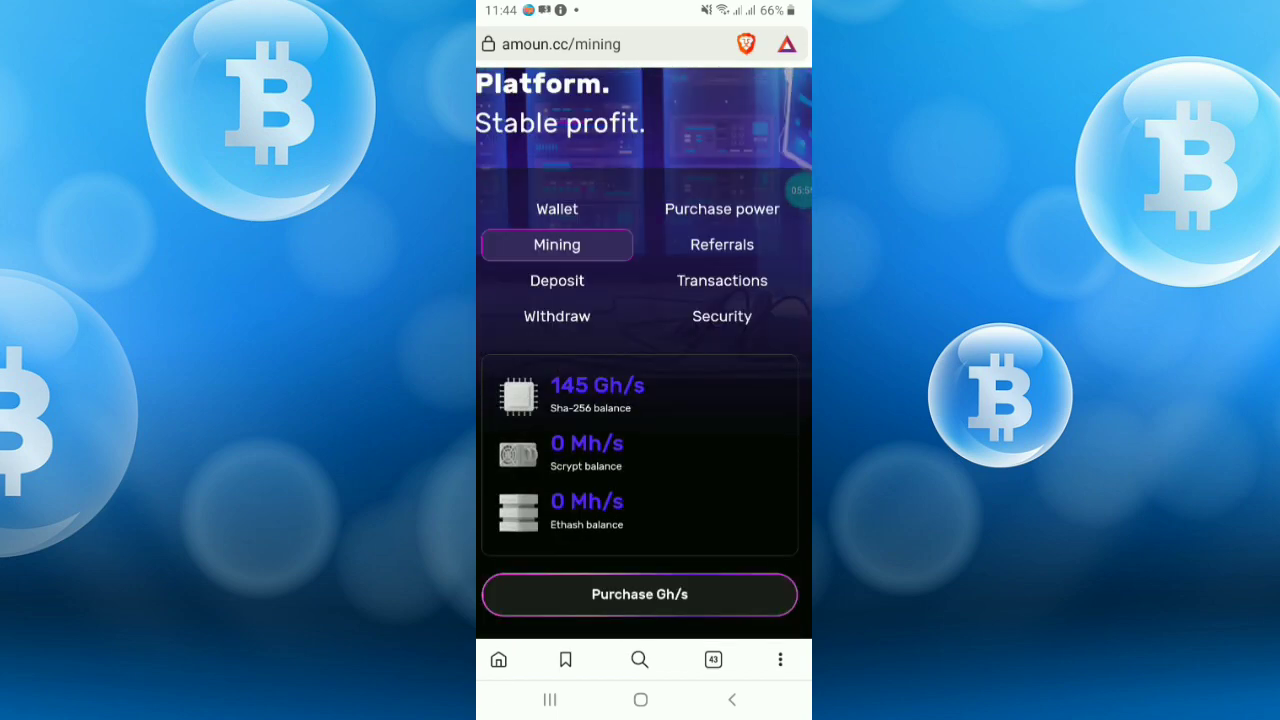
pyautogui.scroll(-3)
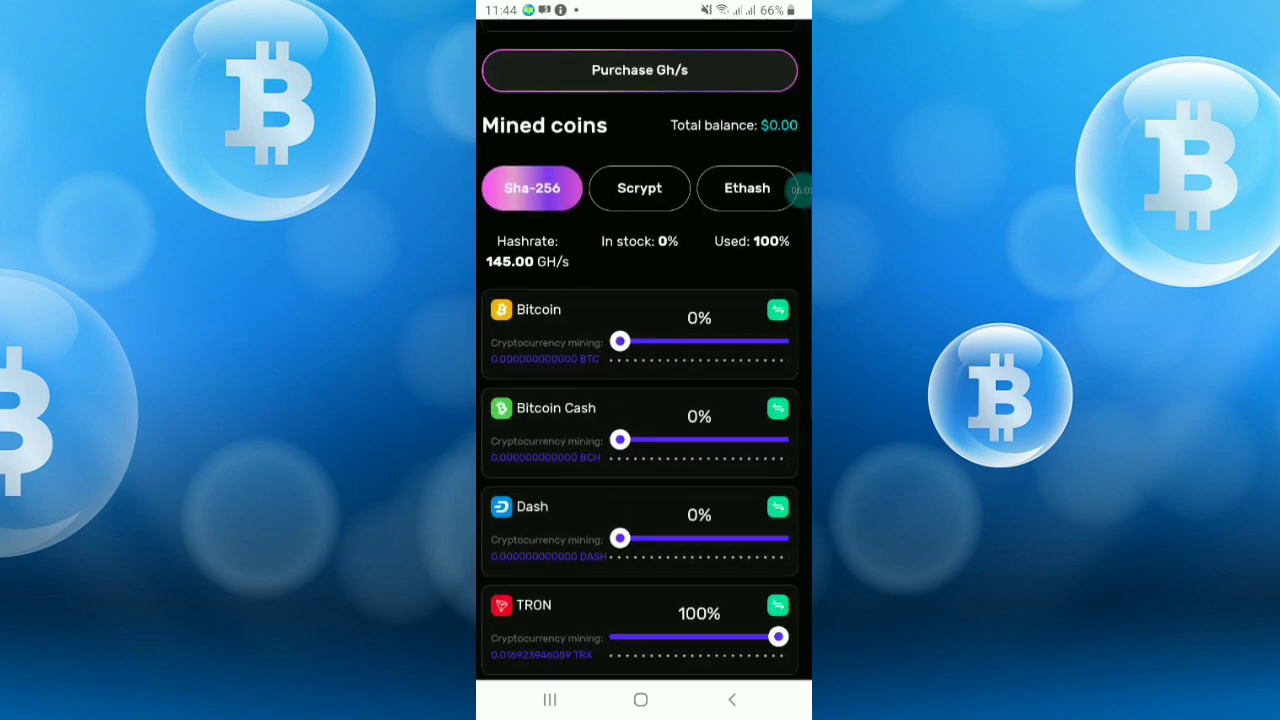
pyautogui.scroll(-3)
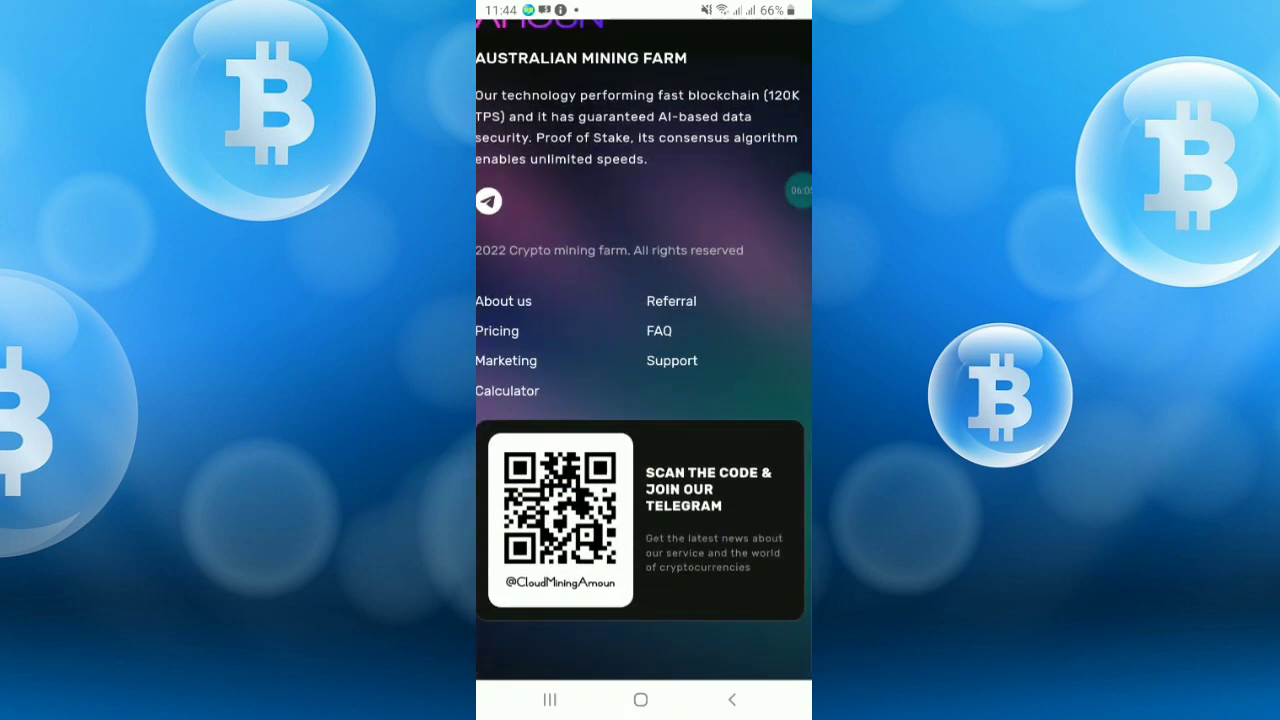